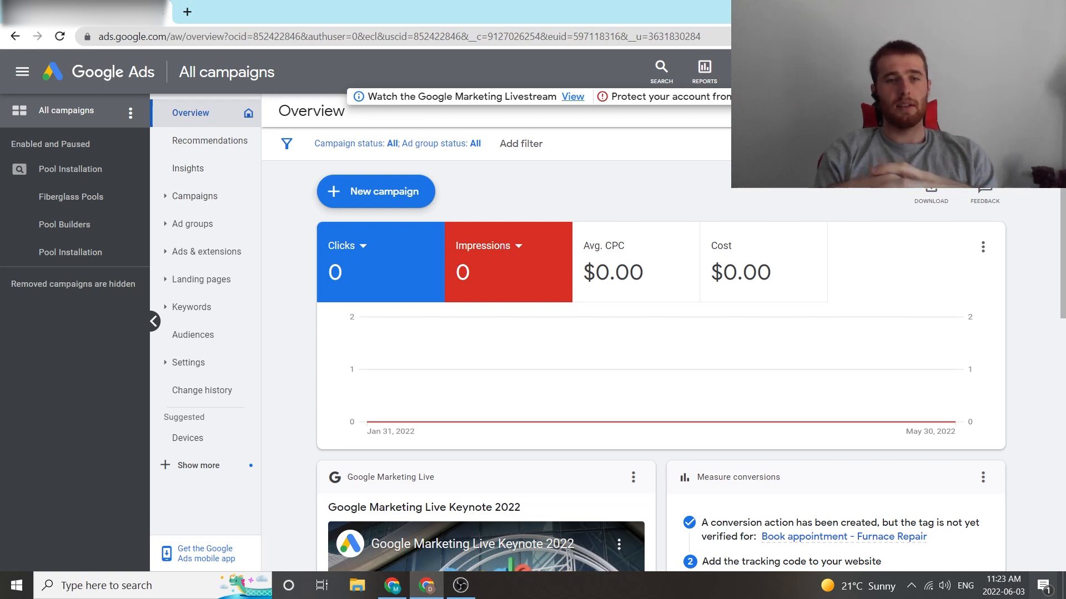
mouse_move(194, 164)
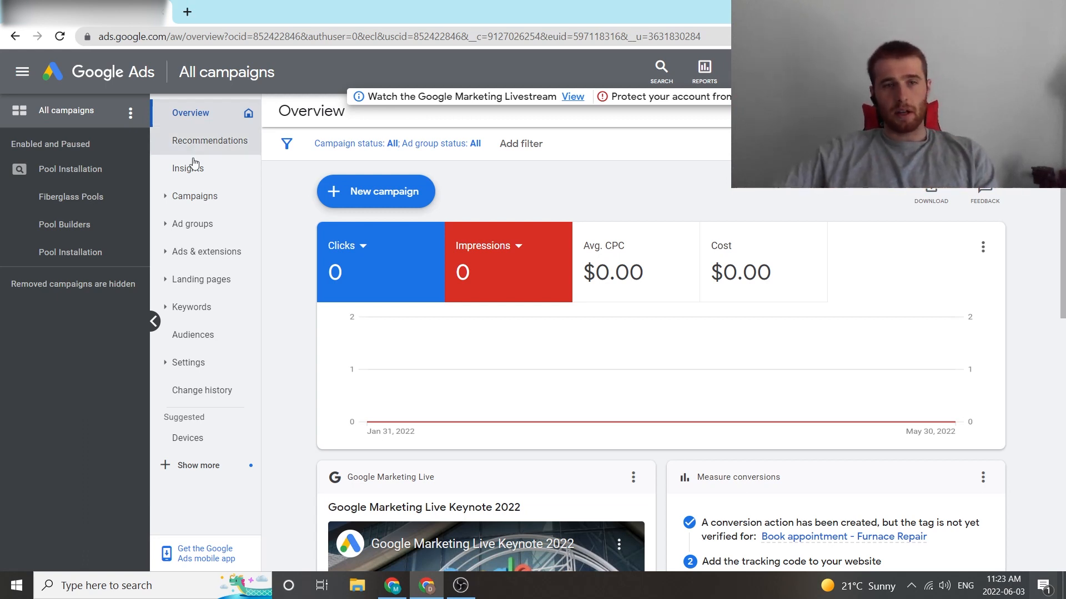
Open the Campaigns table and scroll sideways through the Pool Installation campaign's columns
click(195, 196)
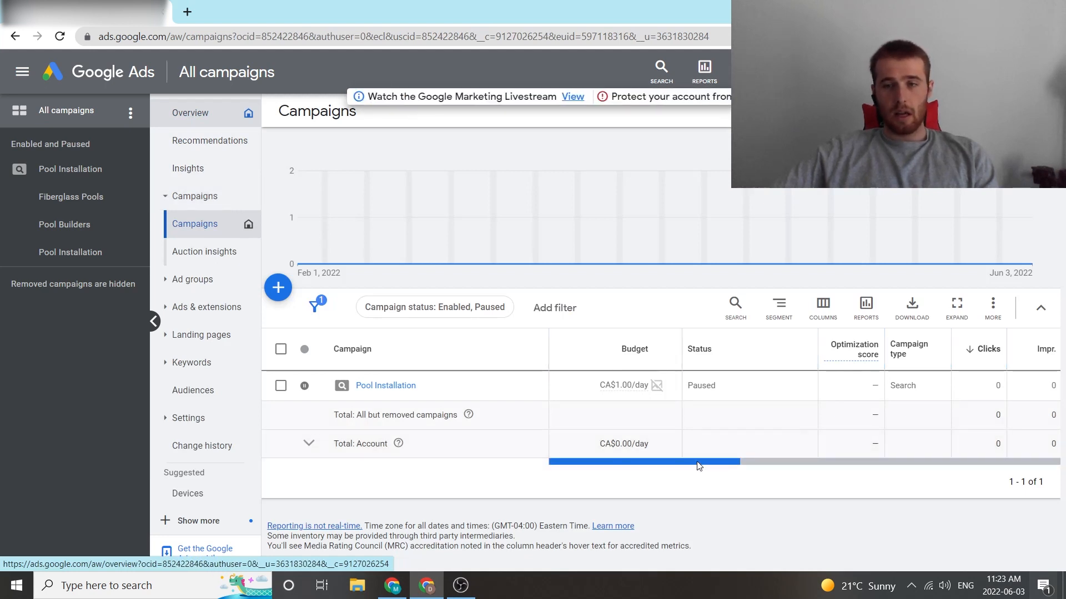
scroll(right, 3)
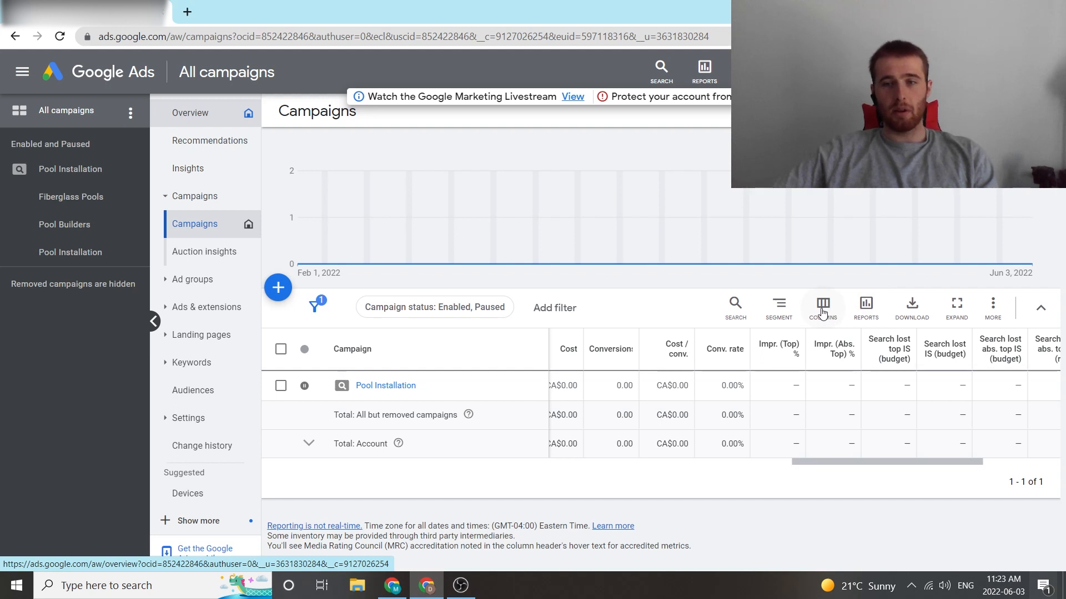
mouse_move(912, 297)
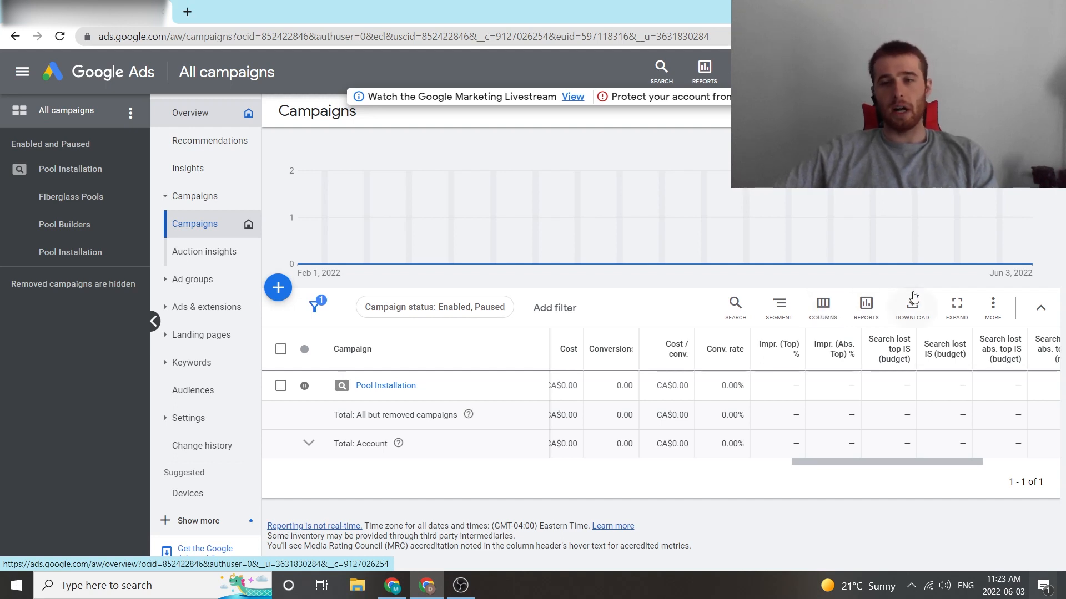
mouse_move(971, 352)
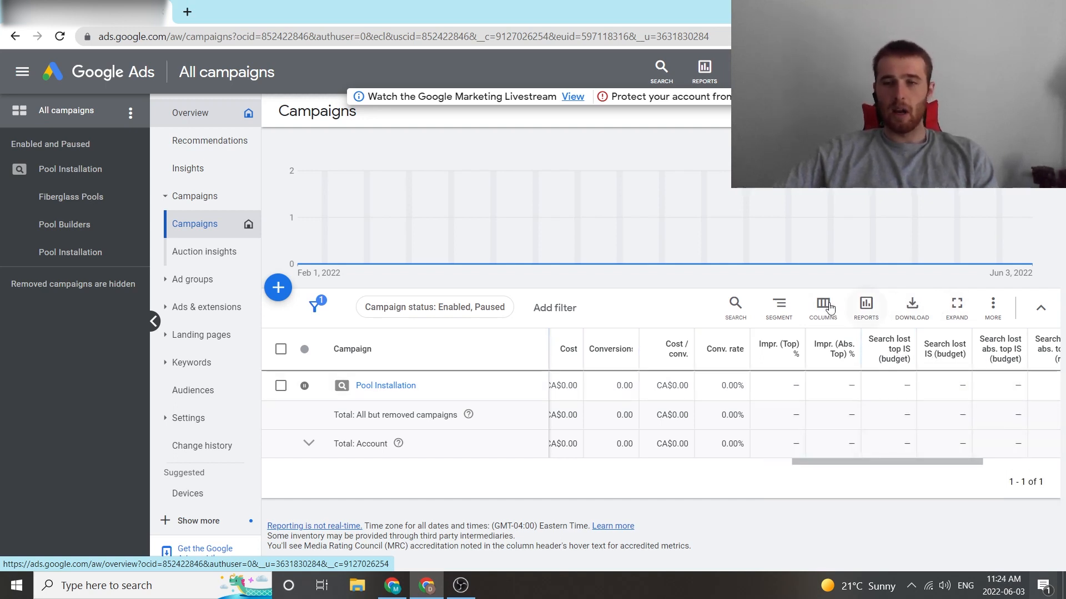
Open the Modify columns editor for the campaigns table
click(822, 308)
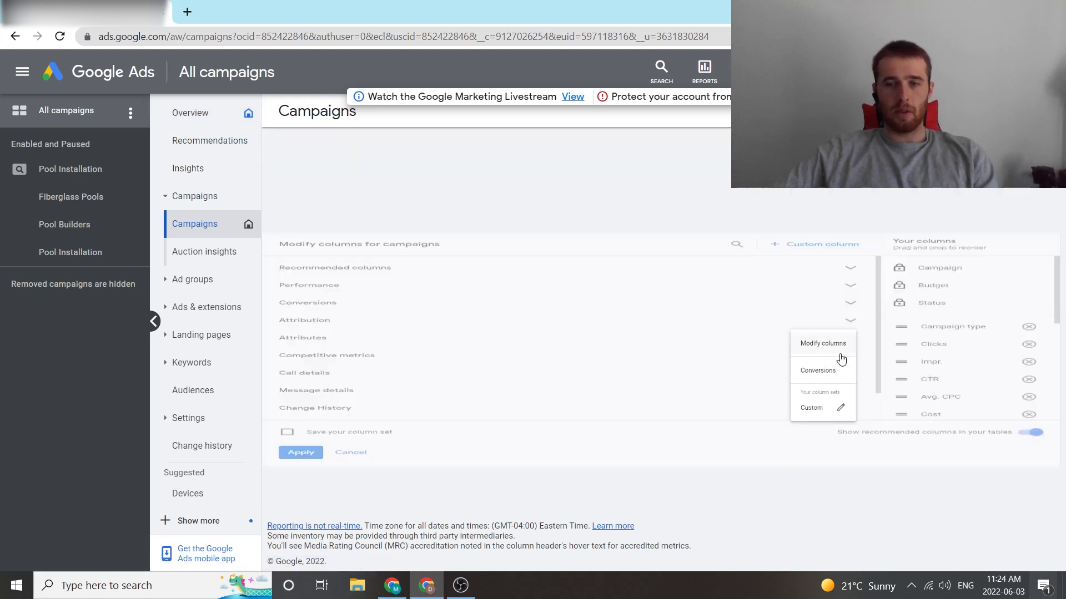
click(326, 355)
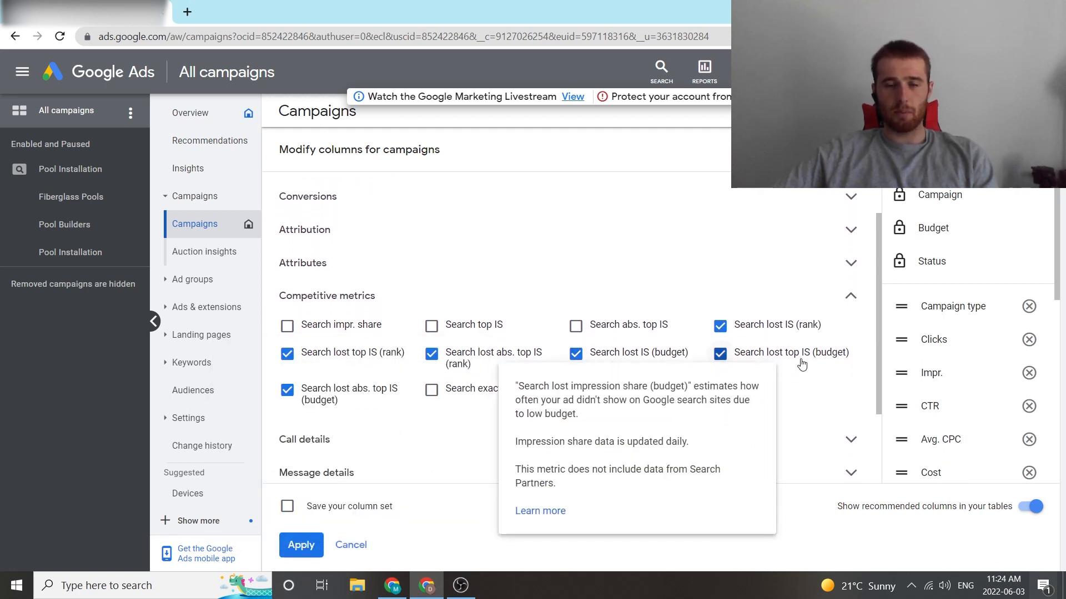
mouse_move(452, 405)
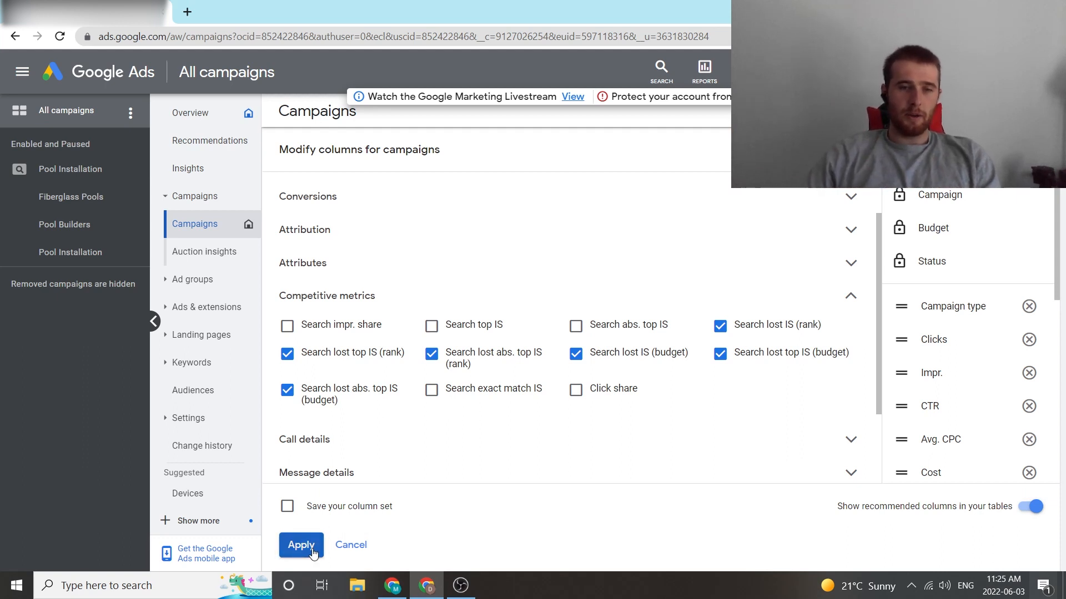
Apply the search lost IS (rank and budget) columns to the campaigns table
click(300, 545)
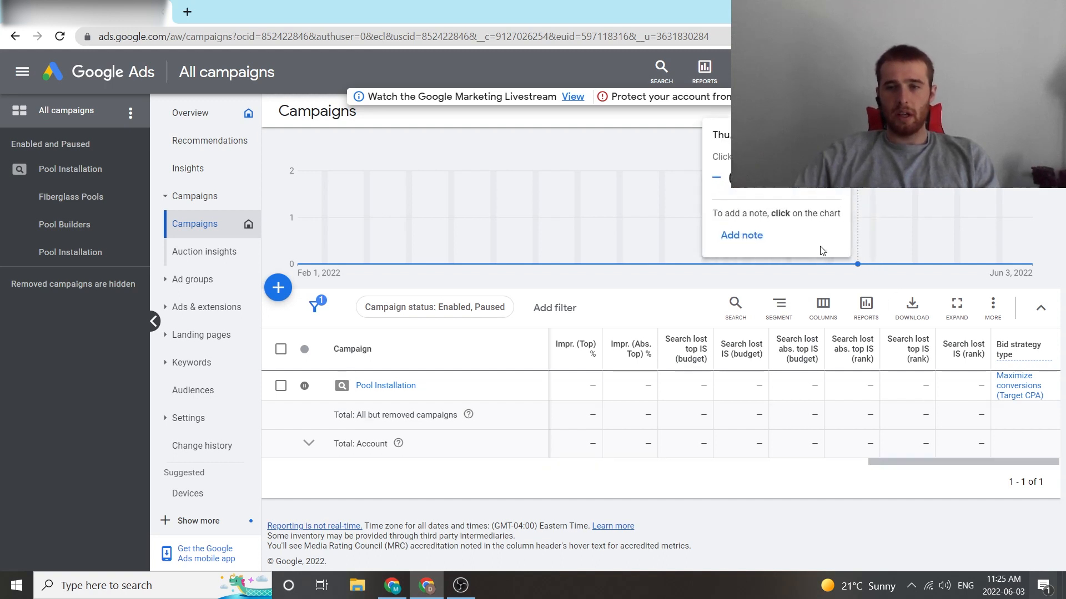
mouse_move(865, 307)
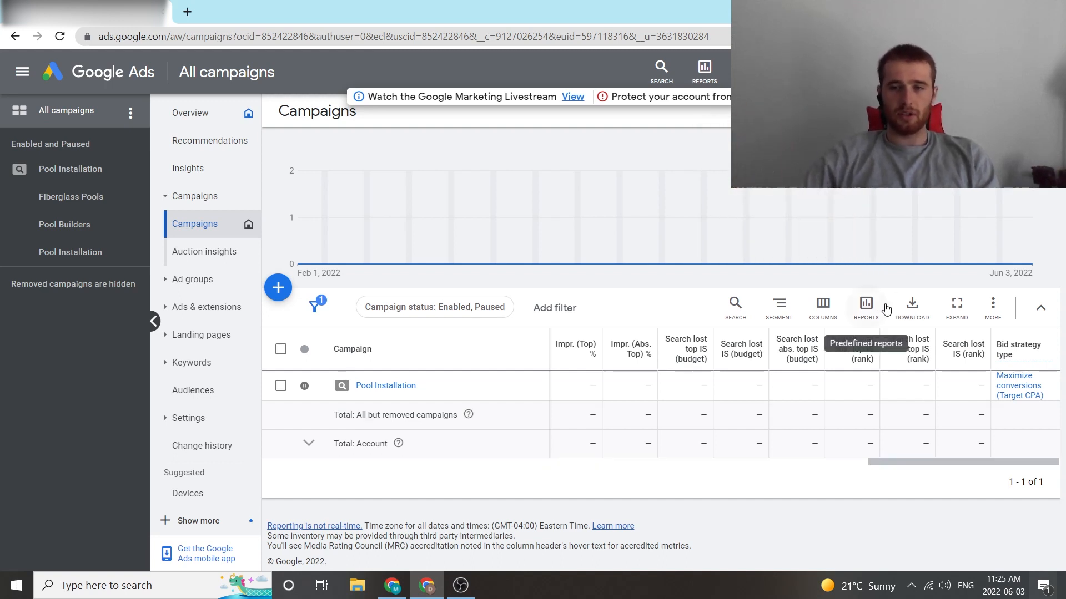
mouse_move(894, 300)
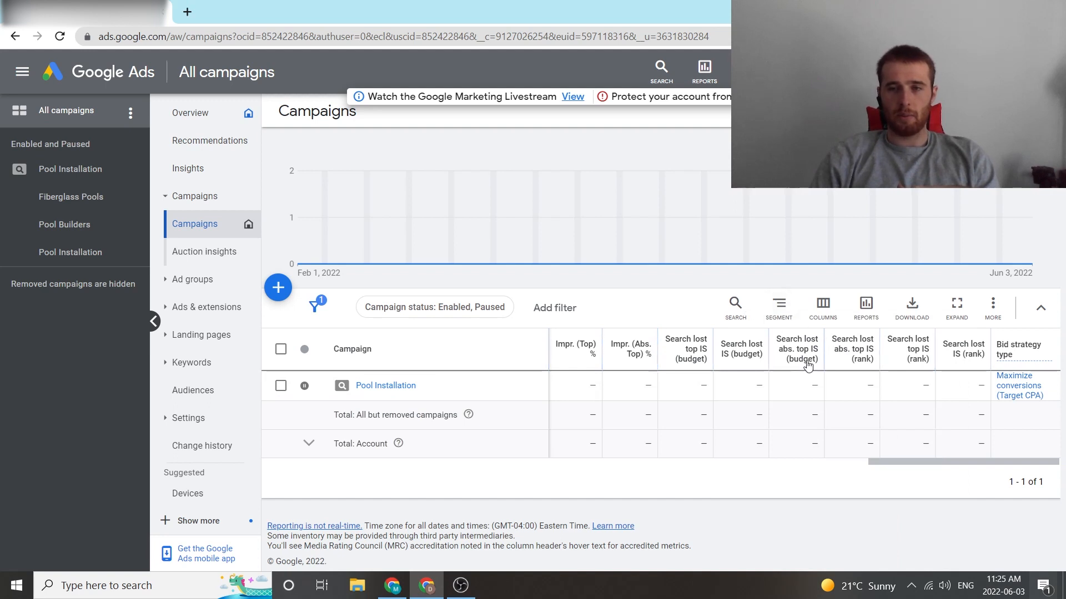
mouse_move(677, 282)
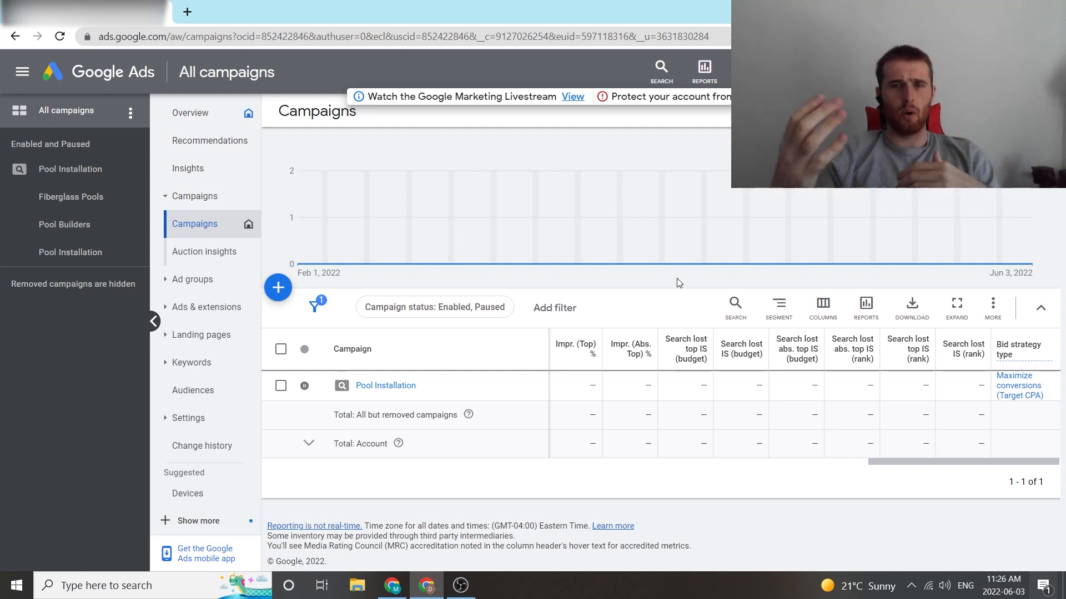
mouse_move(819, 338)
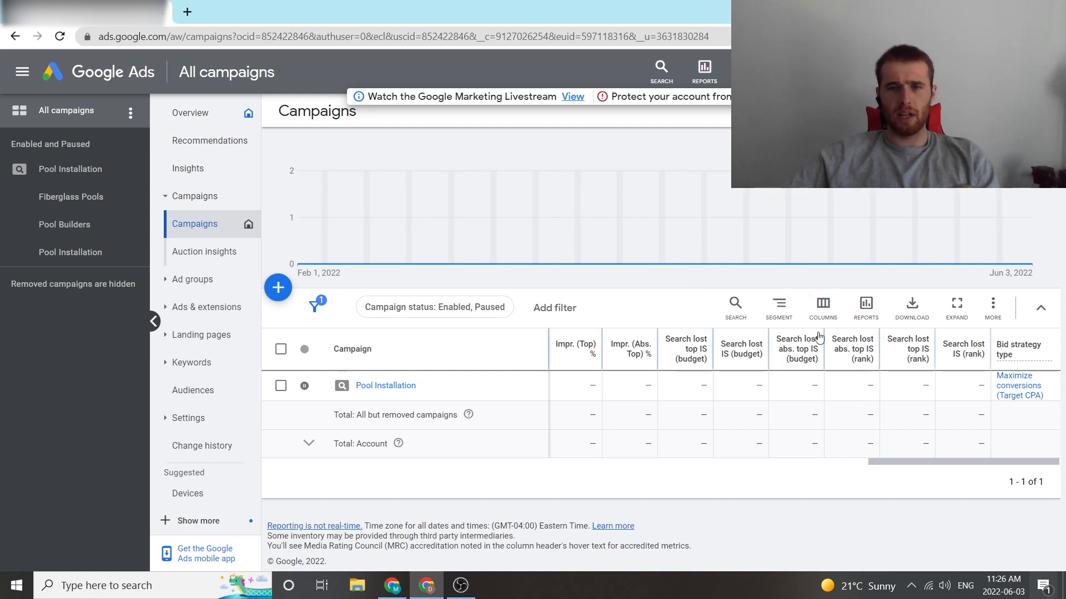
mouse_move(724, 285)
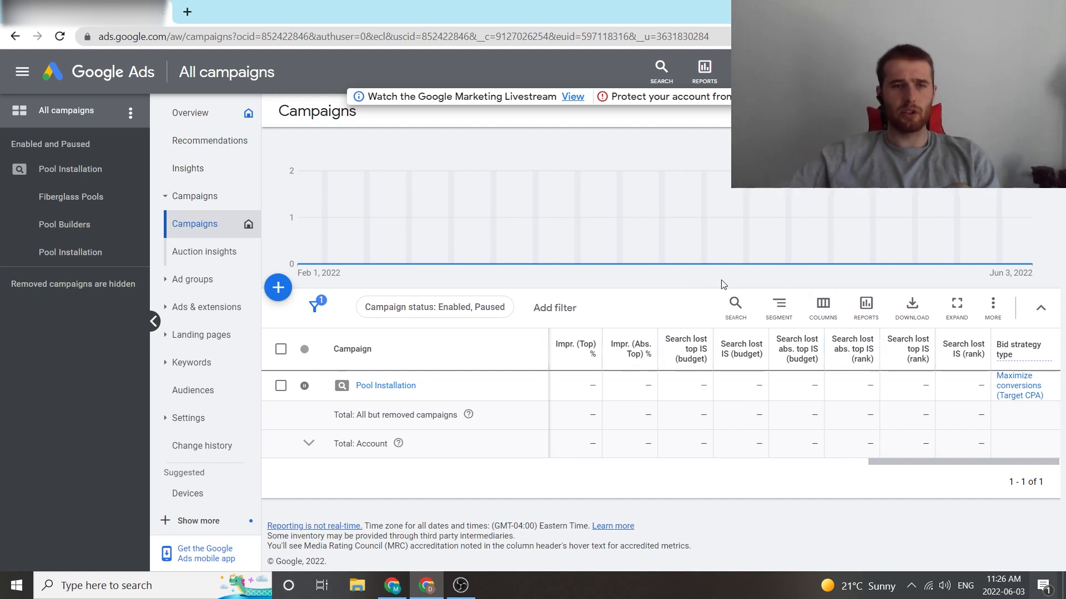
mouse_move(493, 301)
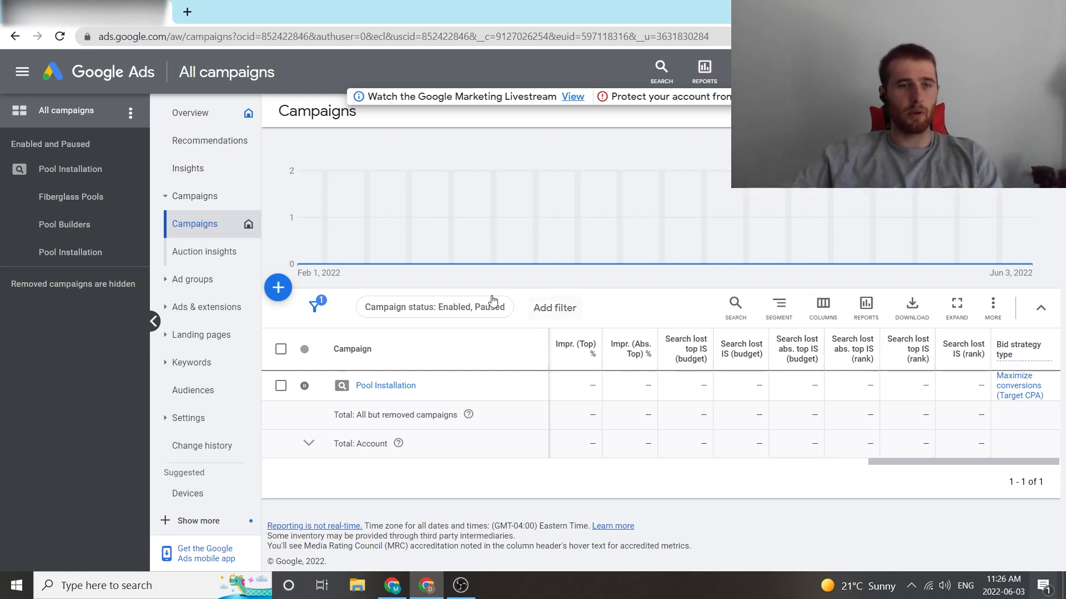
Open the Ad groups table for Pool Installation and scroll right through its columns
click(193, 279)
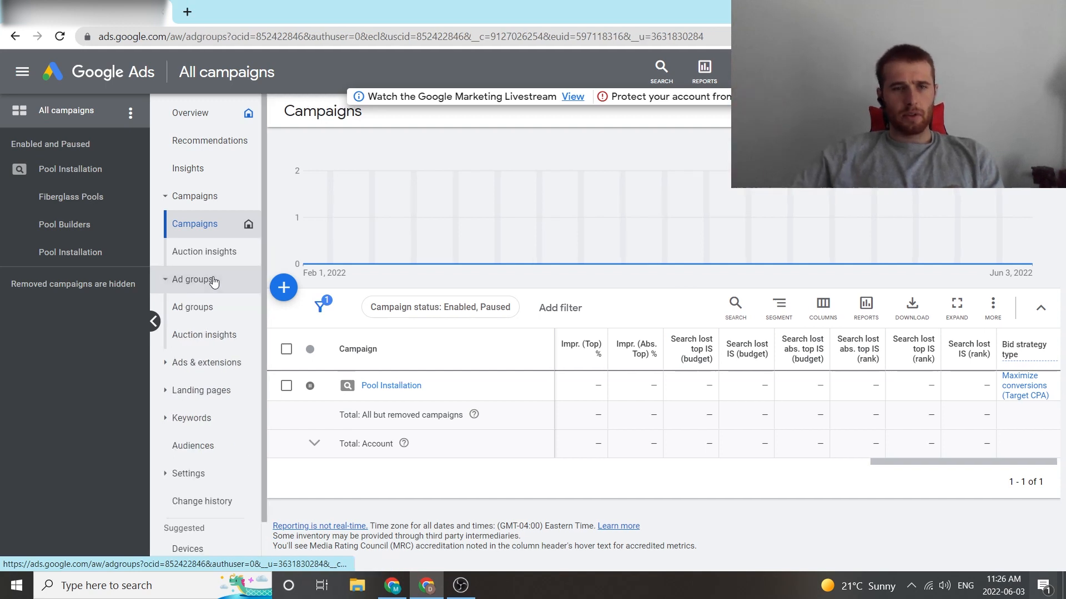
click(193, 306)
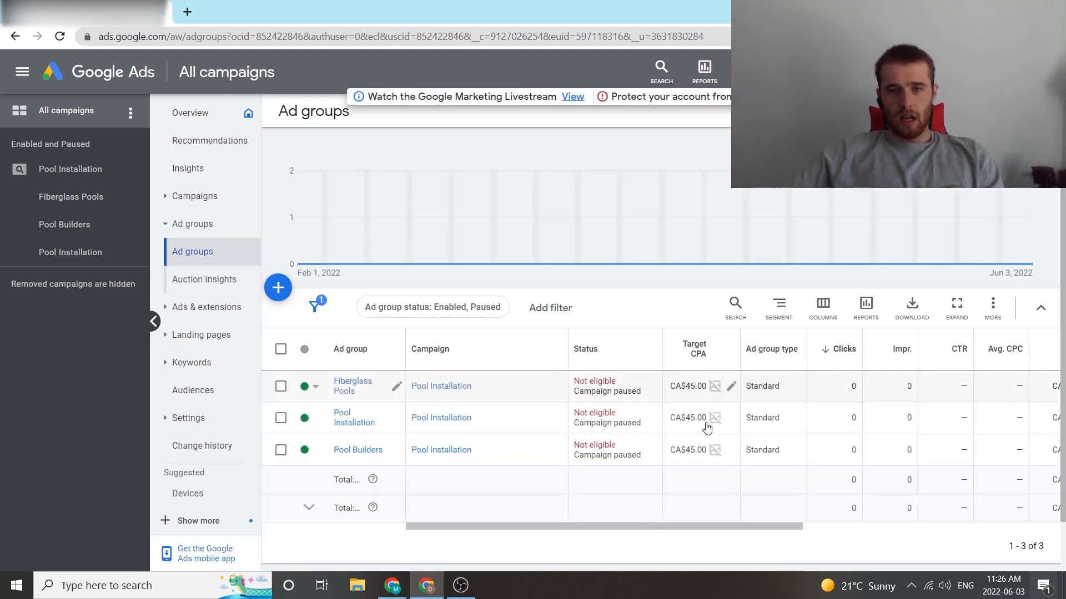
scroll(right, 3)
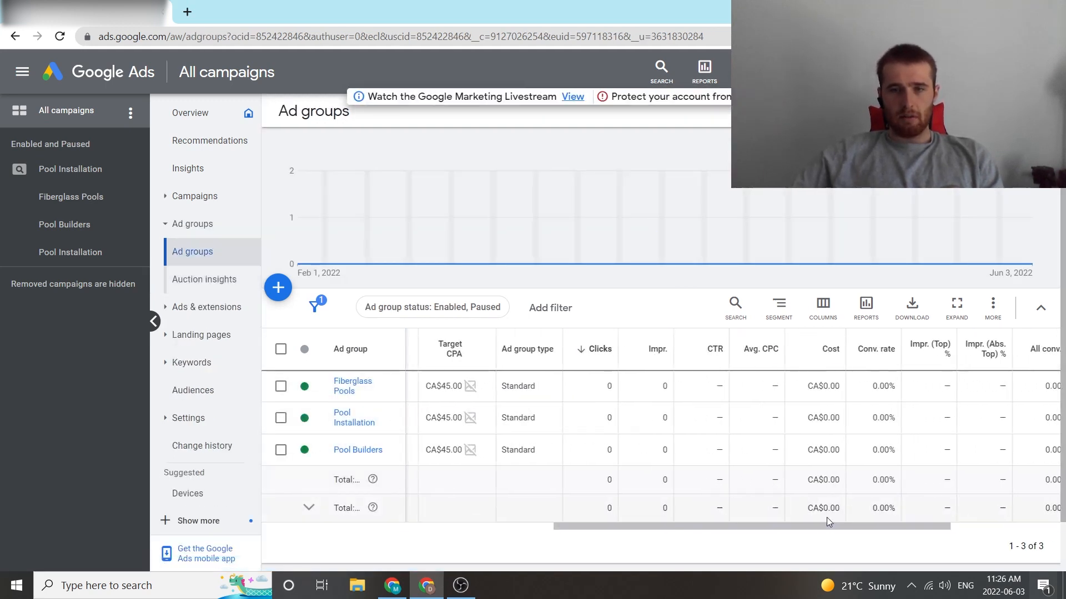
scroll(right, 3)
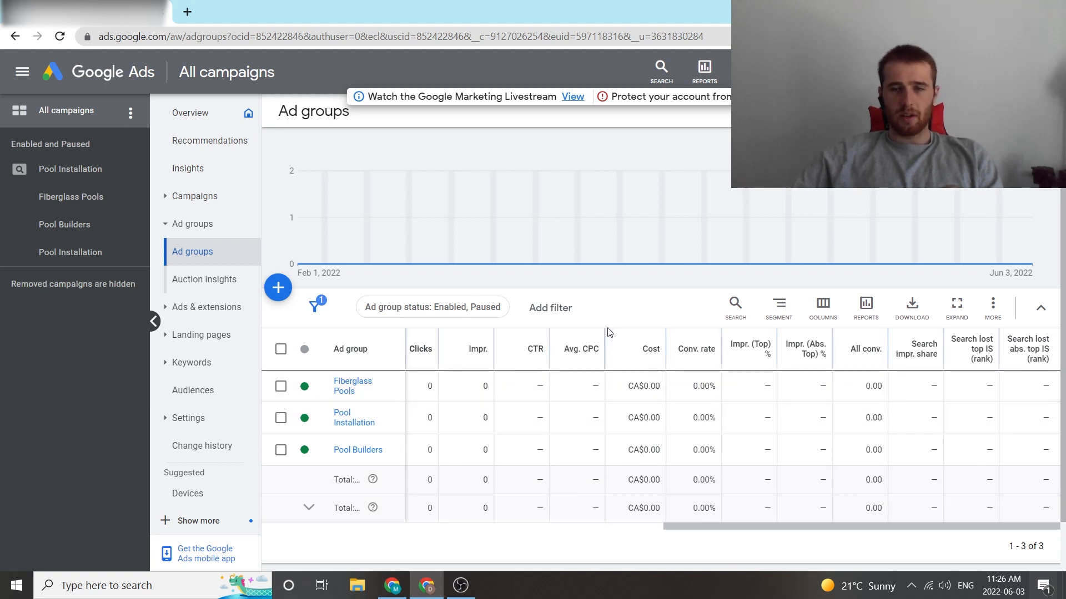
mouse_move(677, 307)
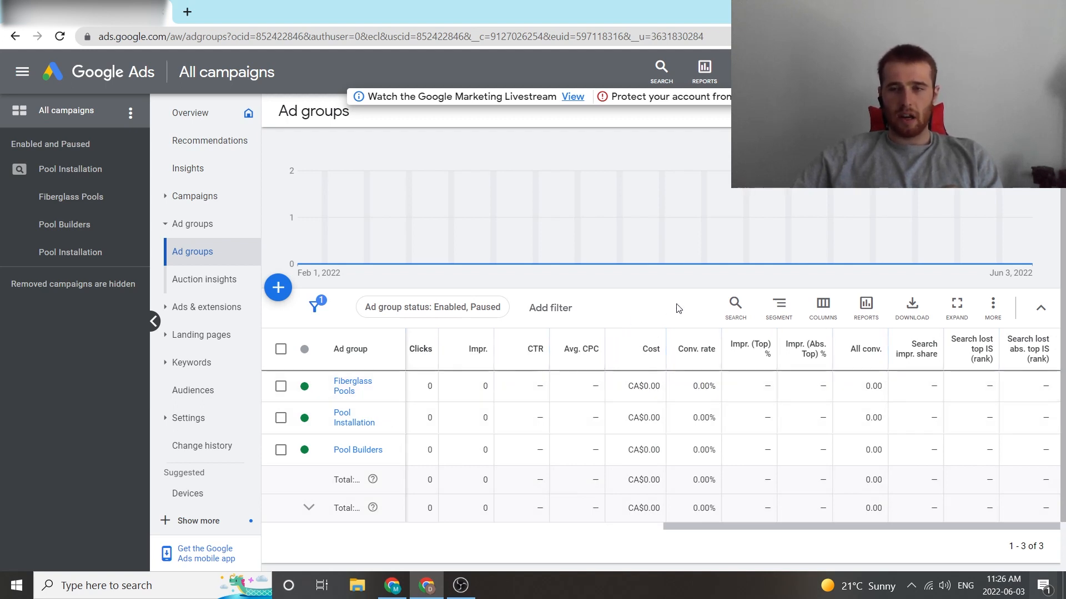
Open Modify columns for ad groups and expand the remaining Performance metrics
click(822, 307)
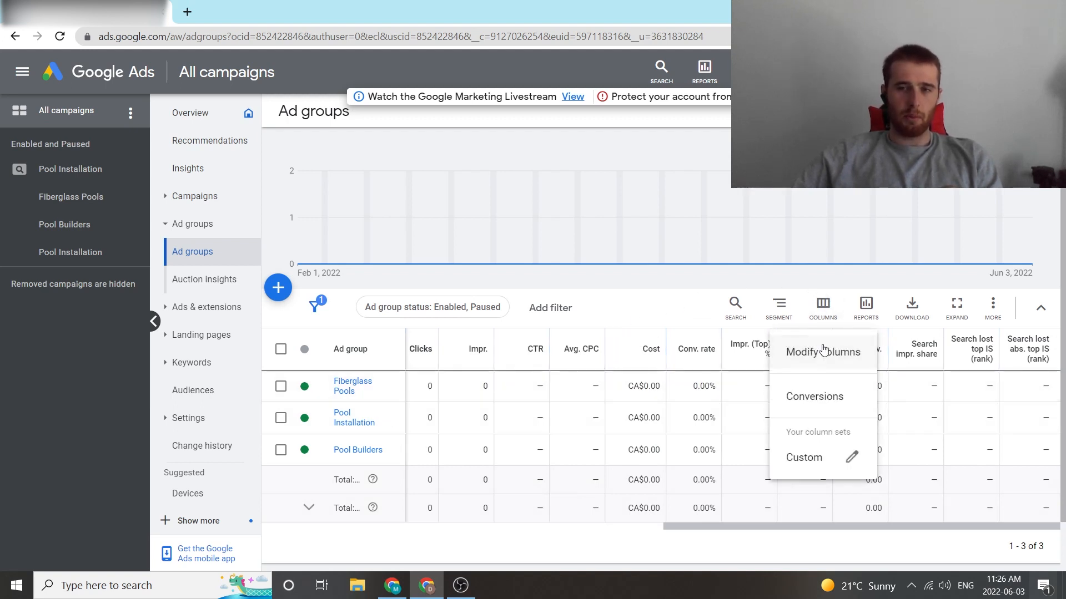
click(822, 352)
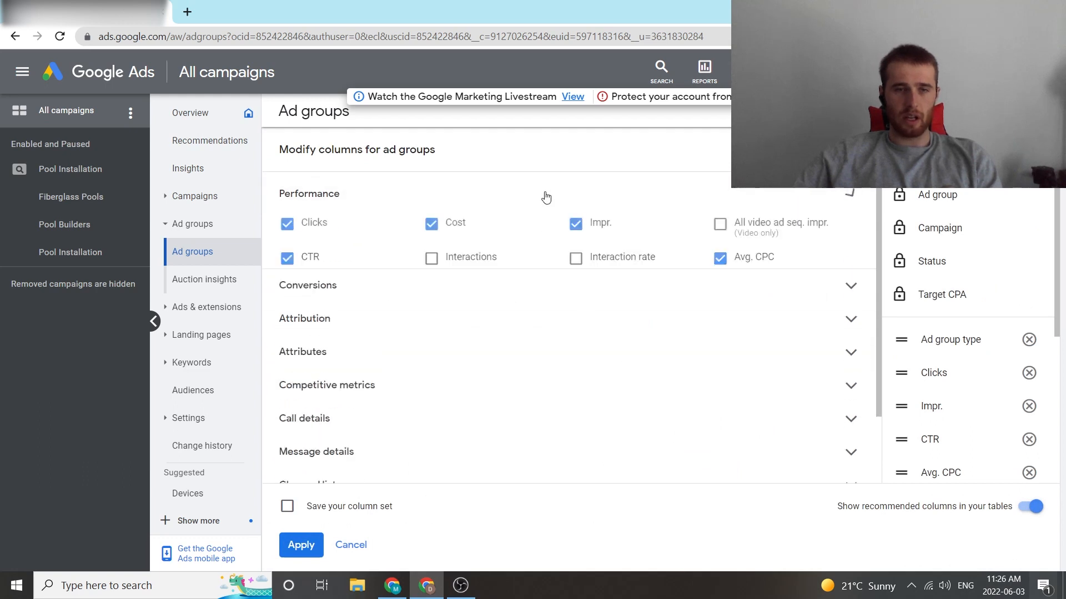
click(849, 194)
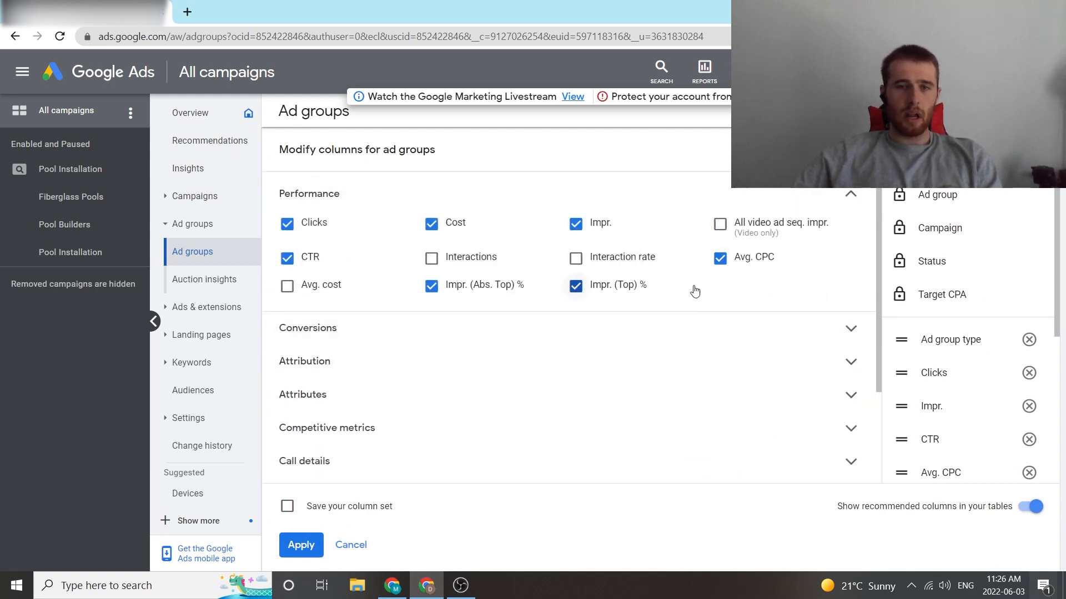
mouse_move(611, 285)
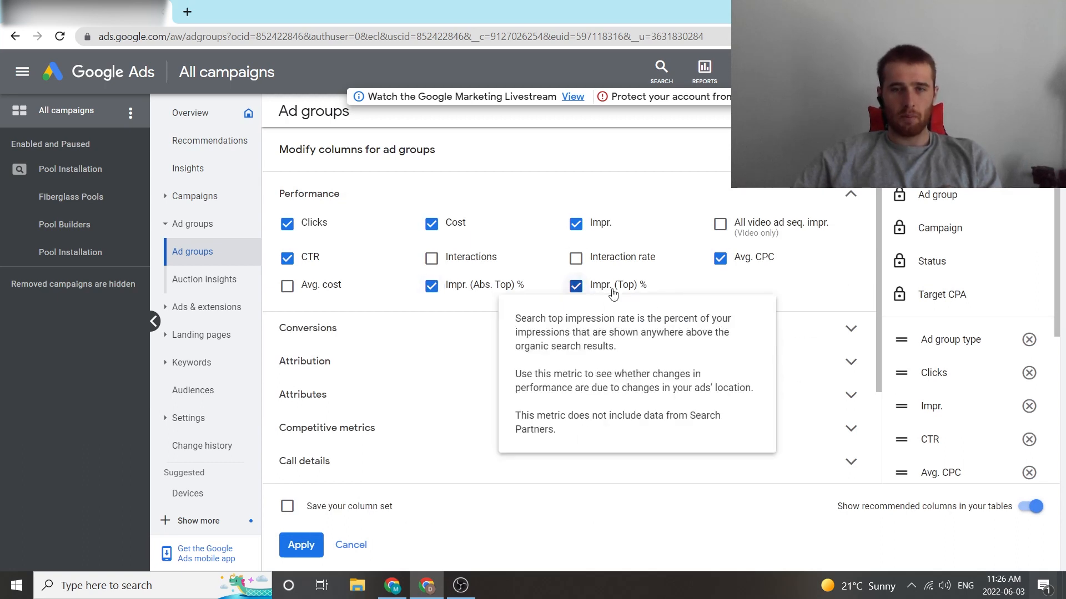
mouse_move(496, 291)
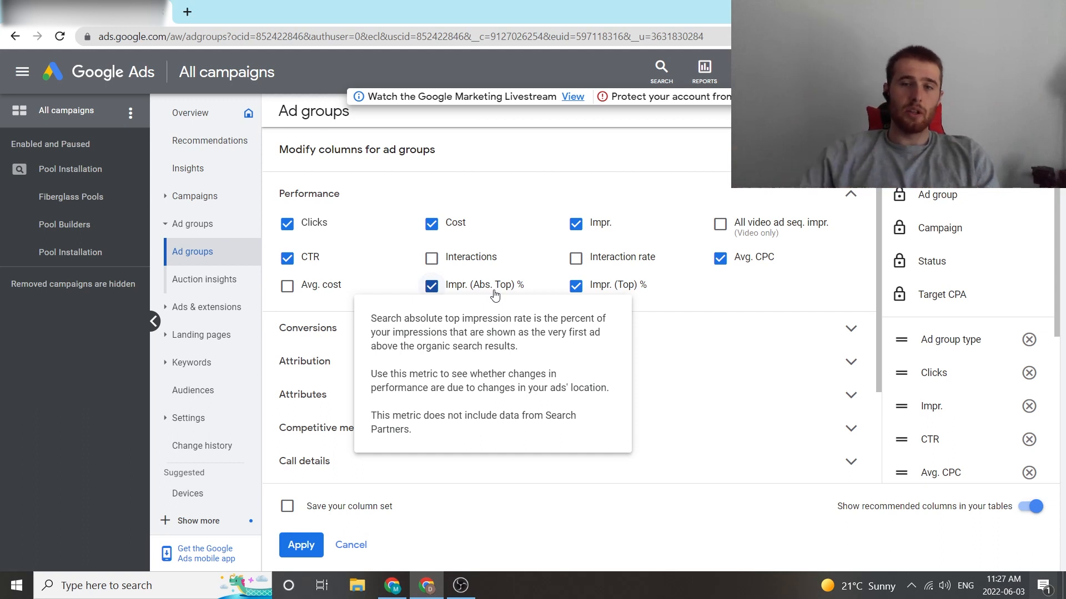
mouse_move(744, 325)
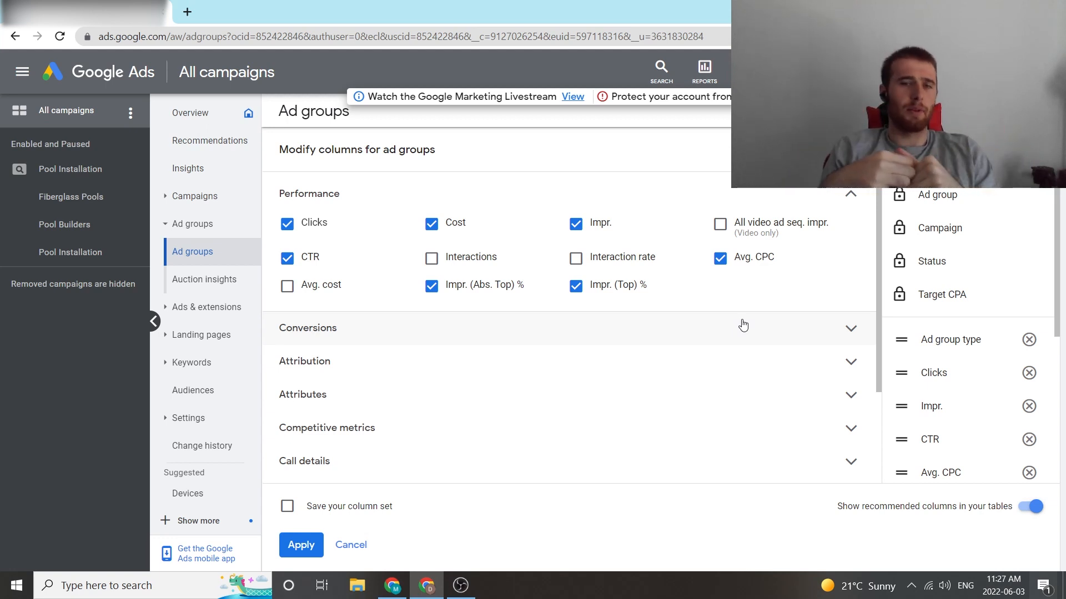
Scroll past the Conversions metrics to the Attribution section in the column editor
click(307, 328)
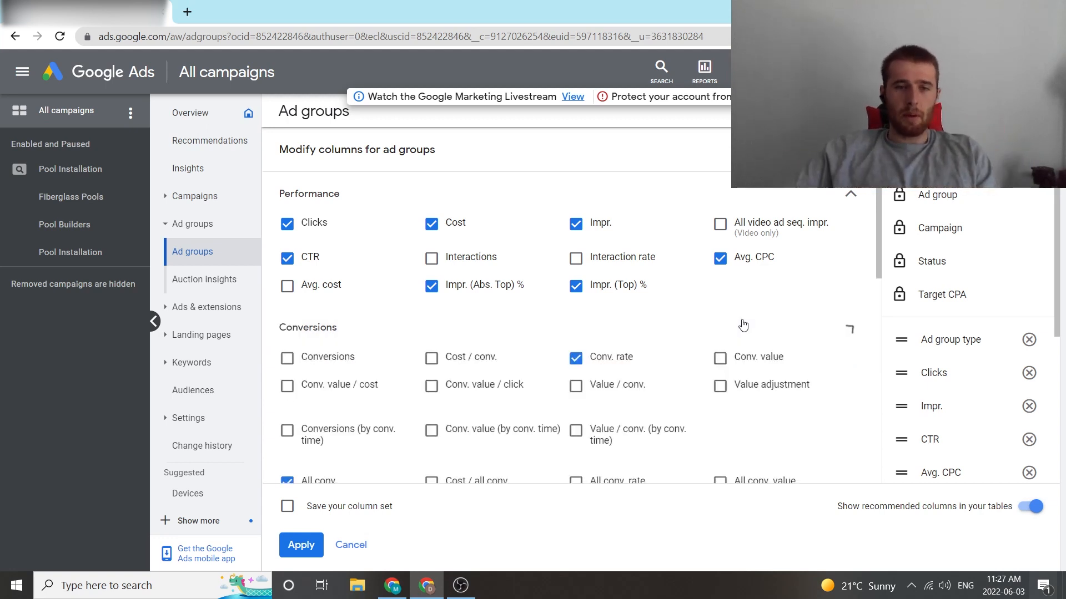
scroll(down, 3)
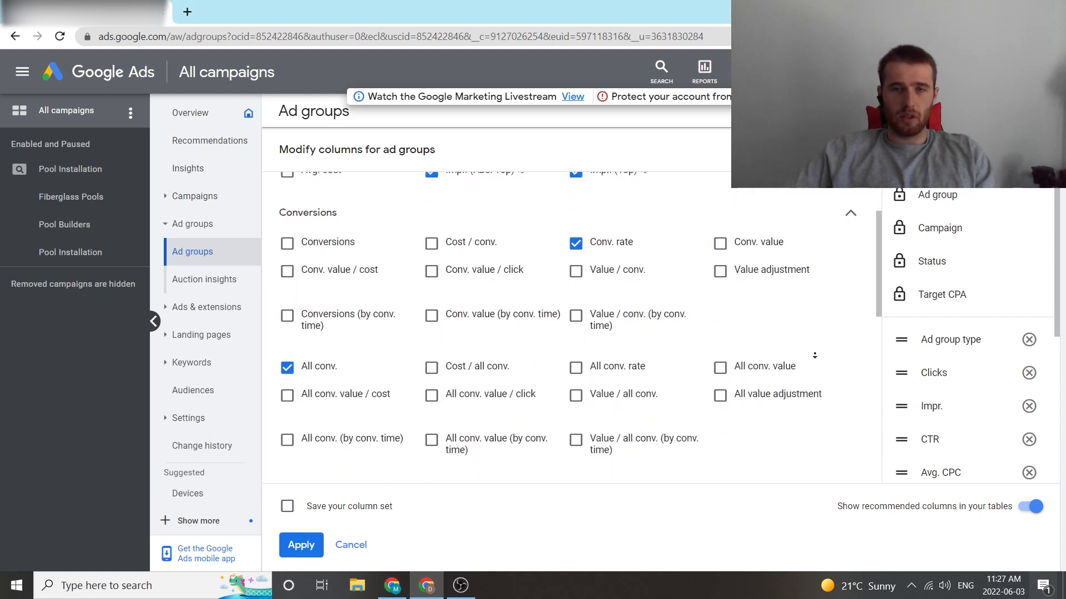
scroll(down, 3)
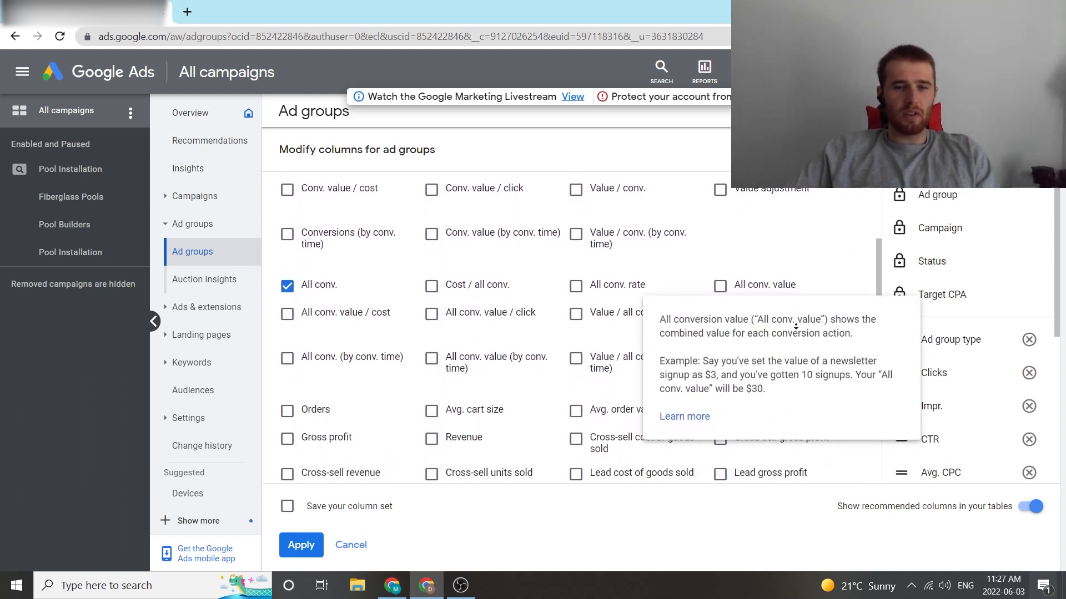
scroll(down, 3)
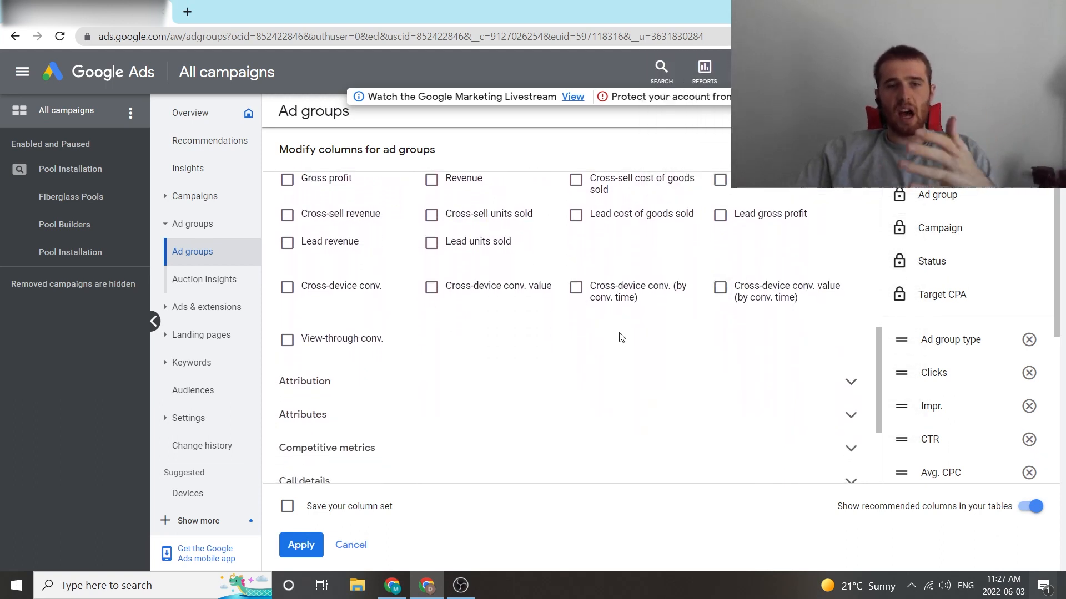
scroll(down, 3)
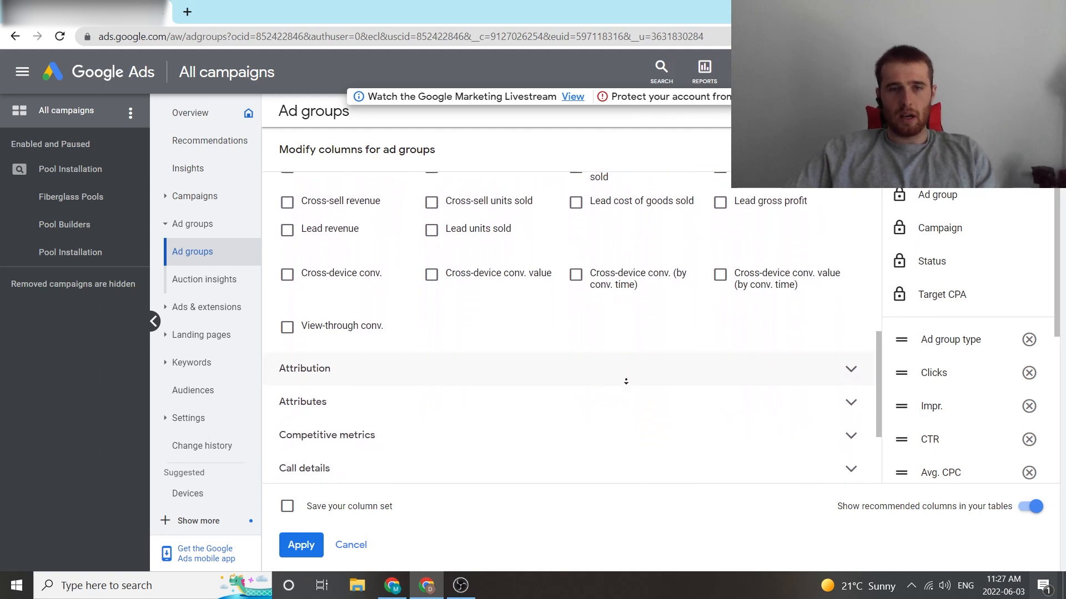
scroll(up, 3)
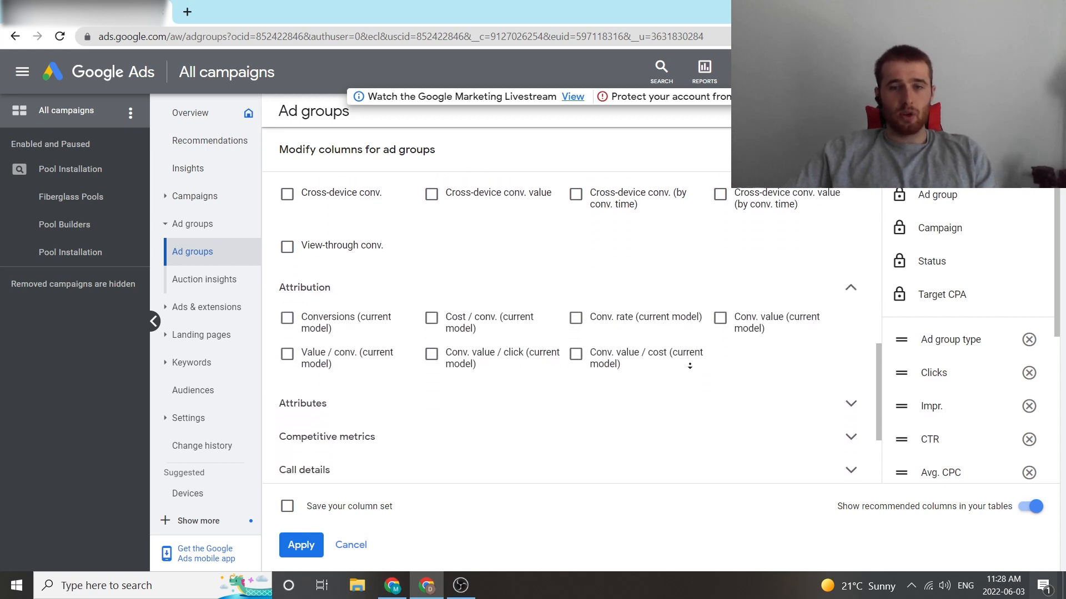
Scroll down to the Attributes section, where Ad group type is checked
scroll(down, 3)
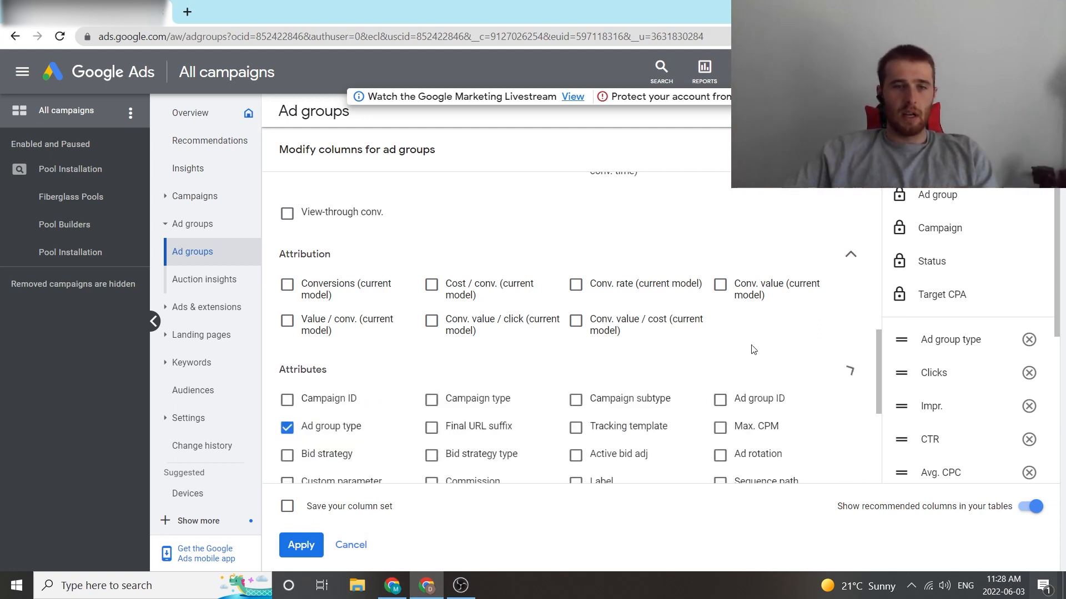
scroll(down, 3)
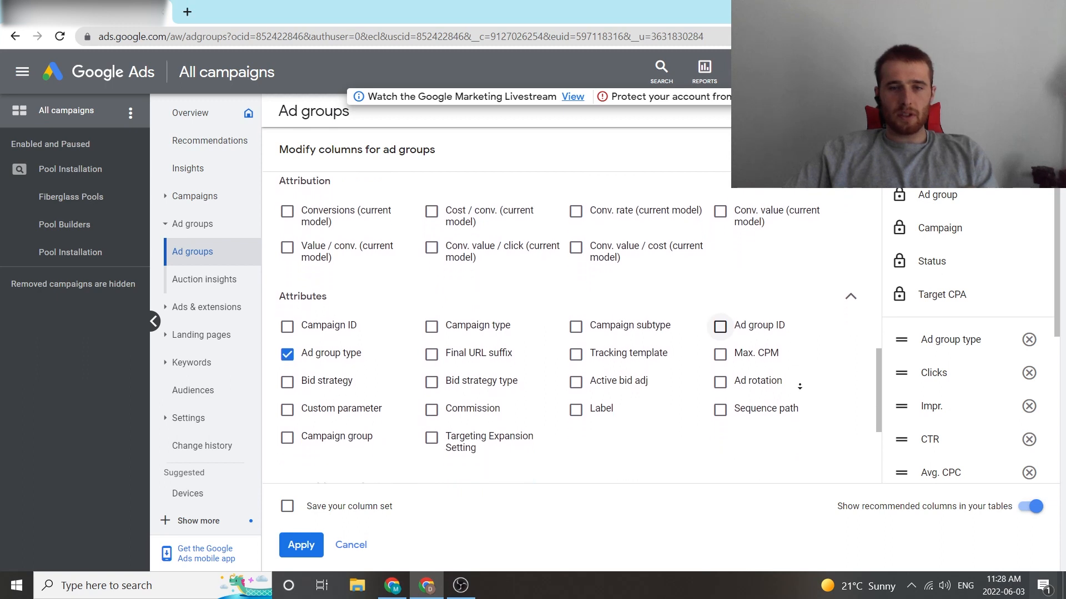
scroll(down, 3)
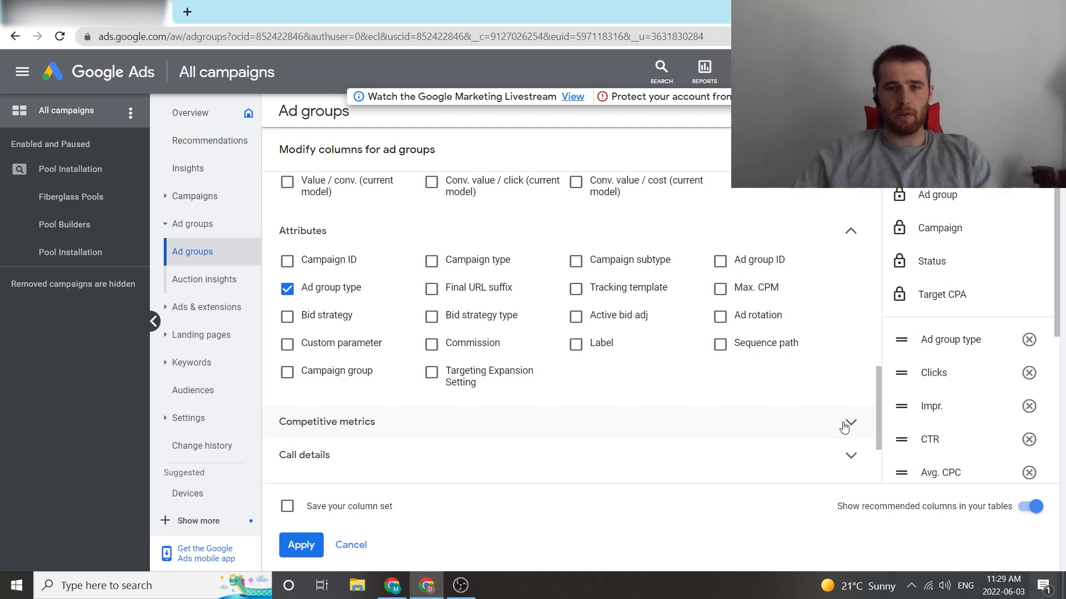
Expand Competitive metrics and tick Search top IS and Search abs. top IS
click(848, 421)
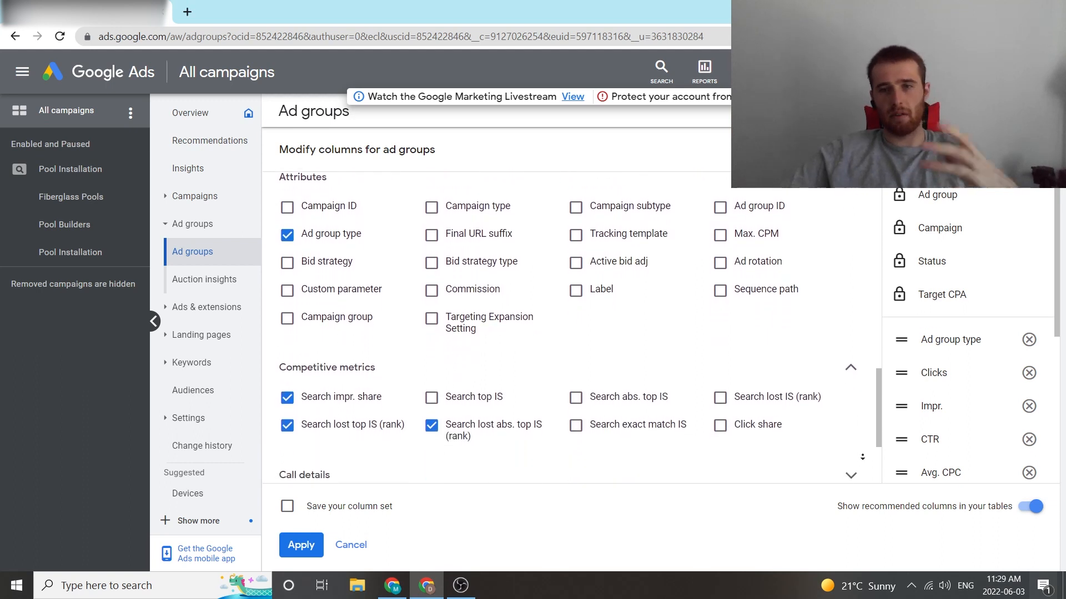
scroll(down, 3)
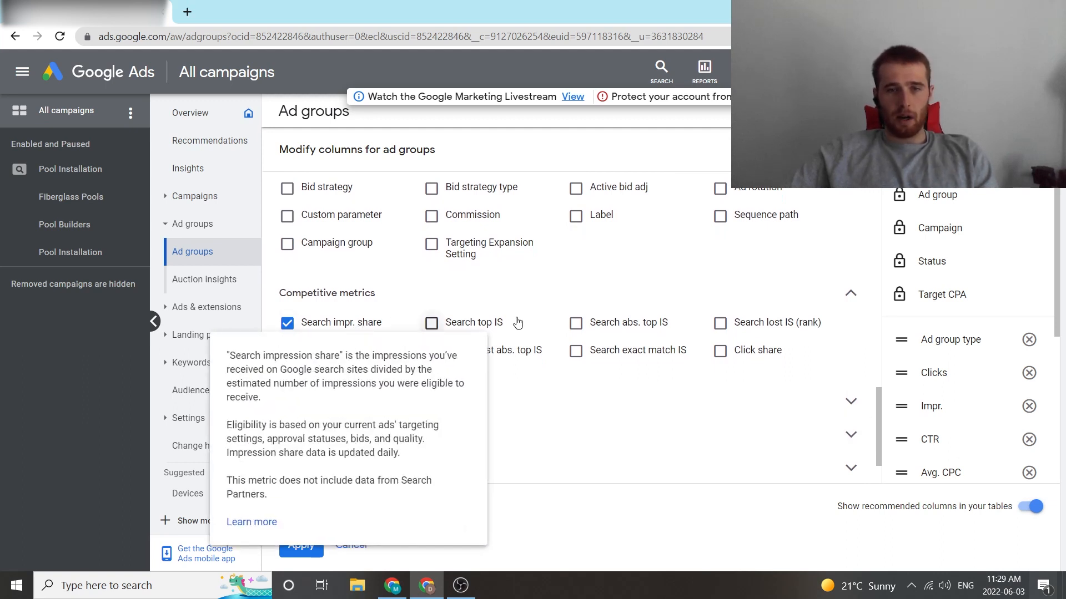
click(430, 322)
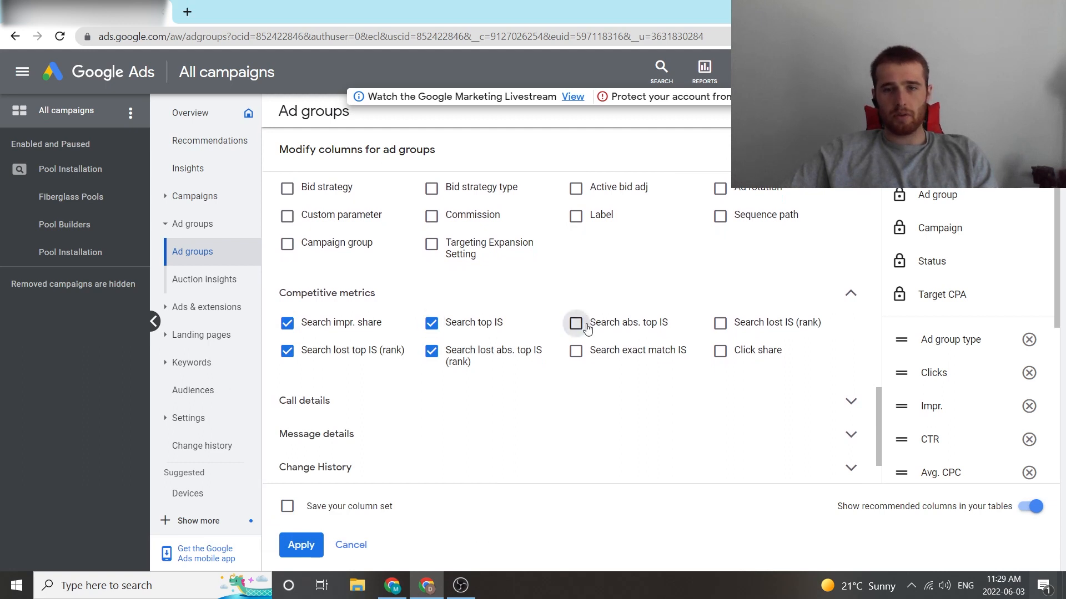
click(575, 322)
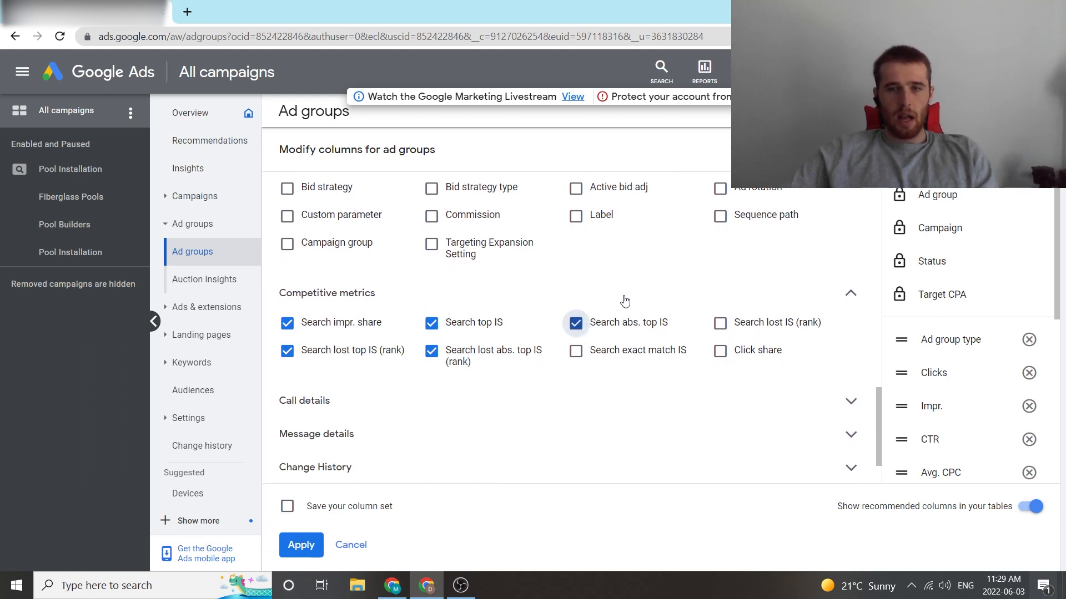
mouse_move(603, 431)
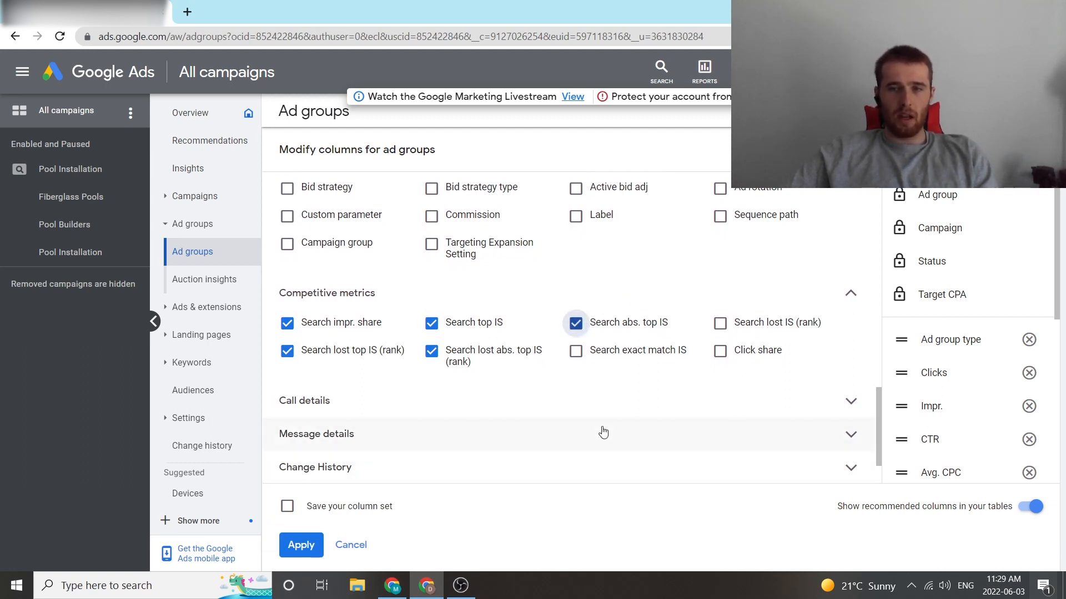
mouse_move(838, 366)
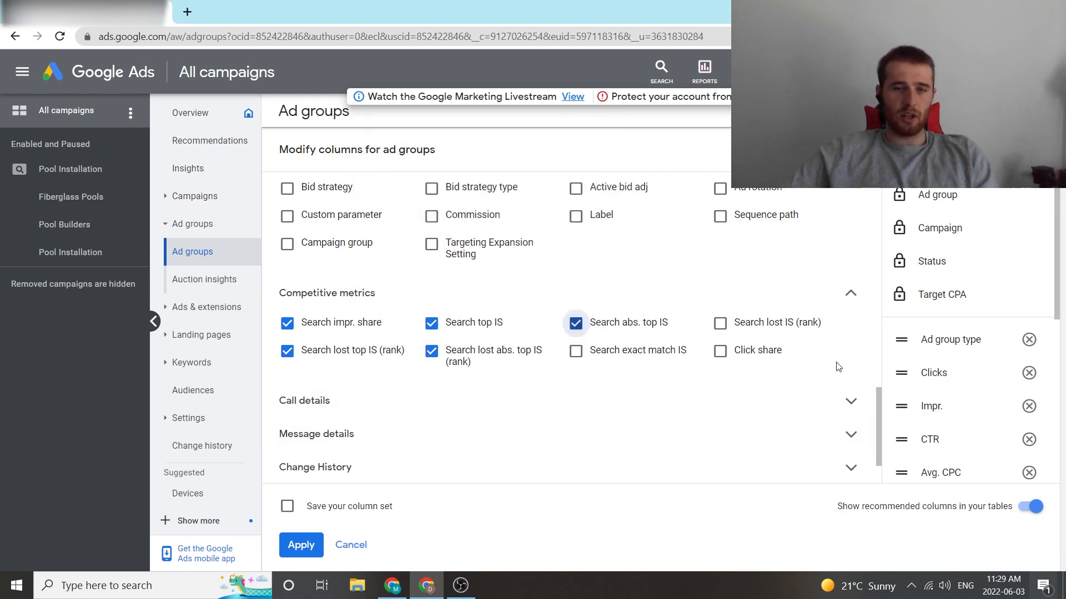
mouse_move(851, 300)
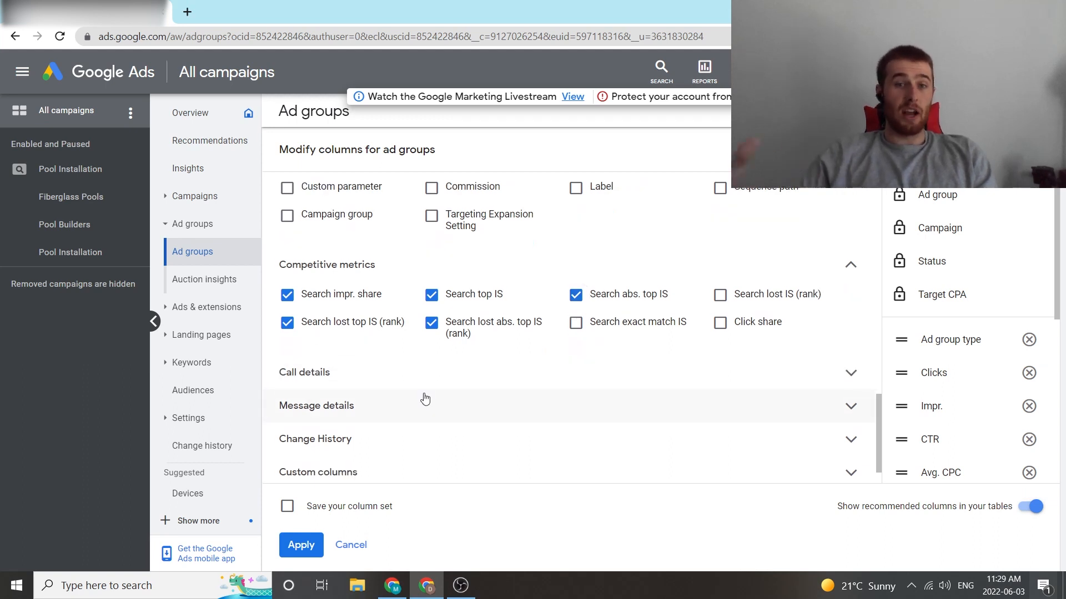
mouse_move(569, 378)
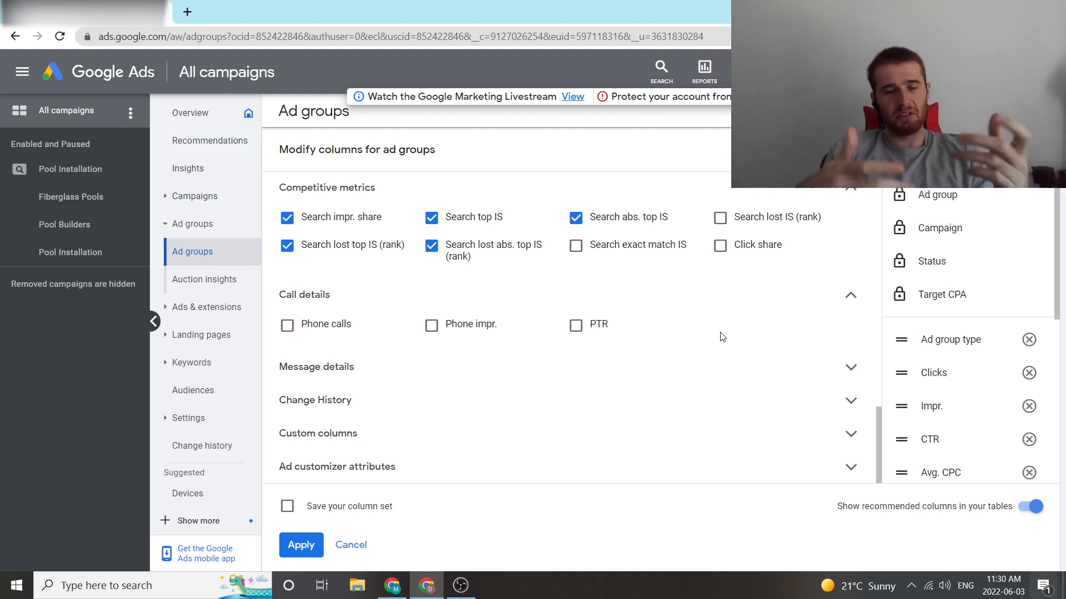
mouse_move(879, 322)
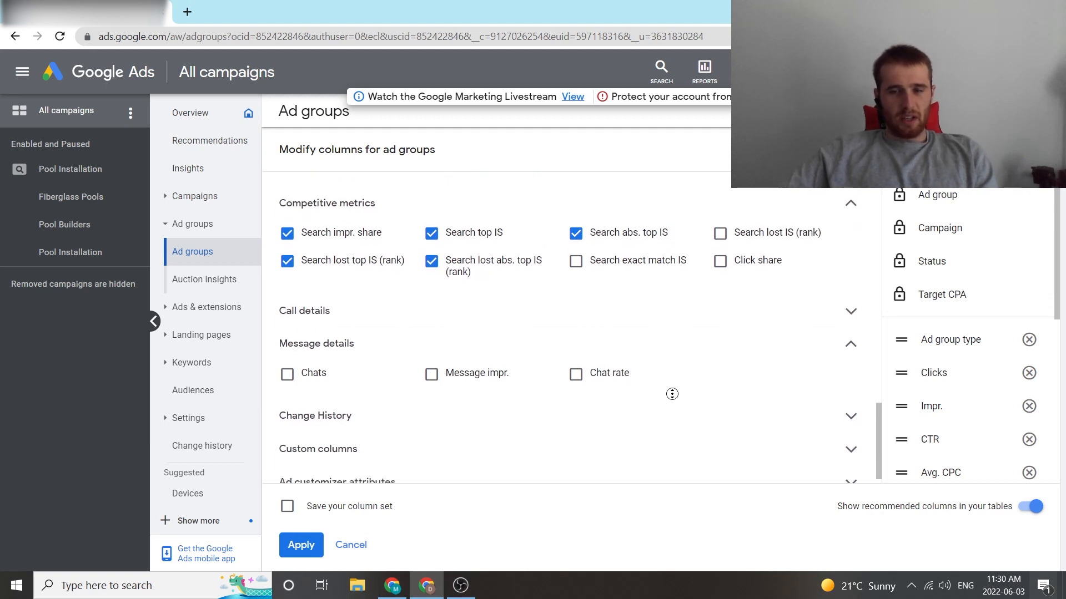
Expand the Change History and Custom columns sections in the ad group column editor
scroll(up, 3)
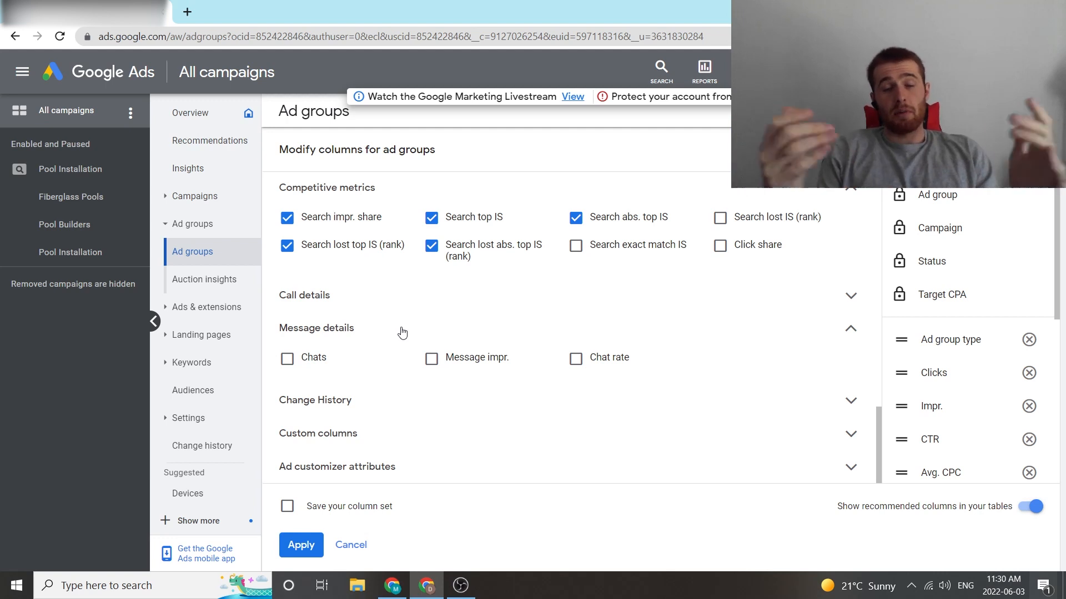
mouse_move(396, 411)
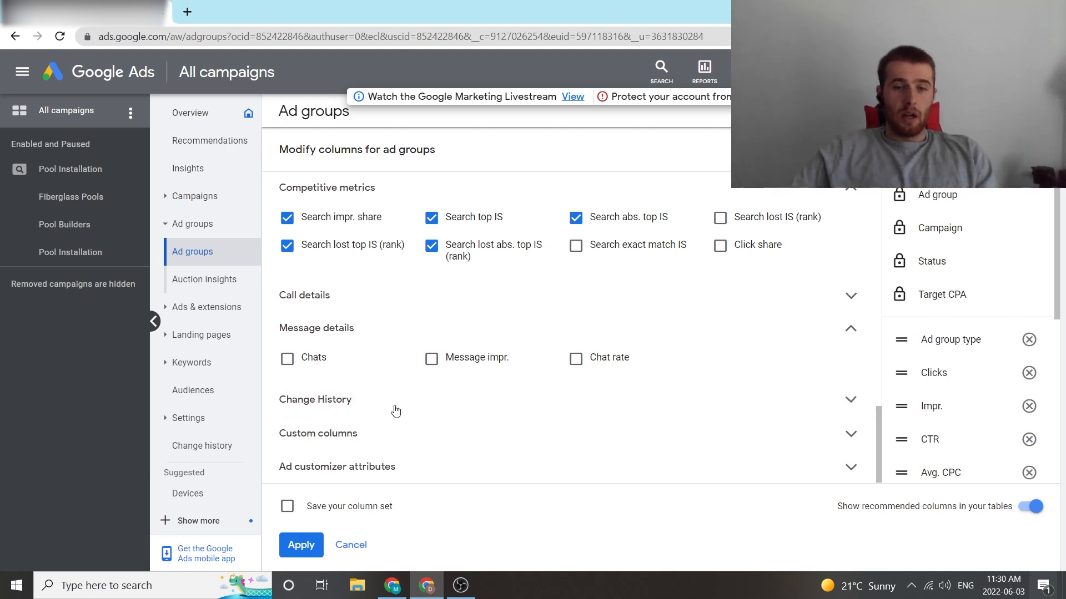
click(849, 400)
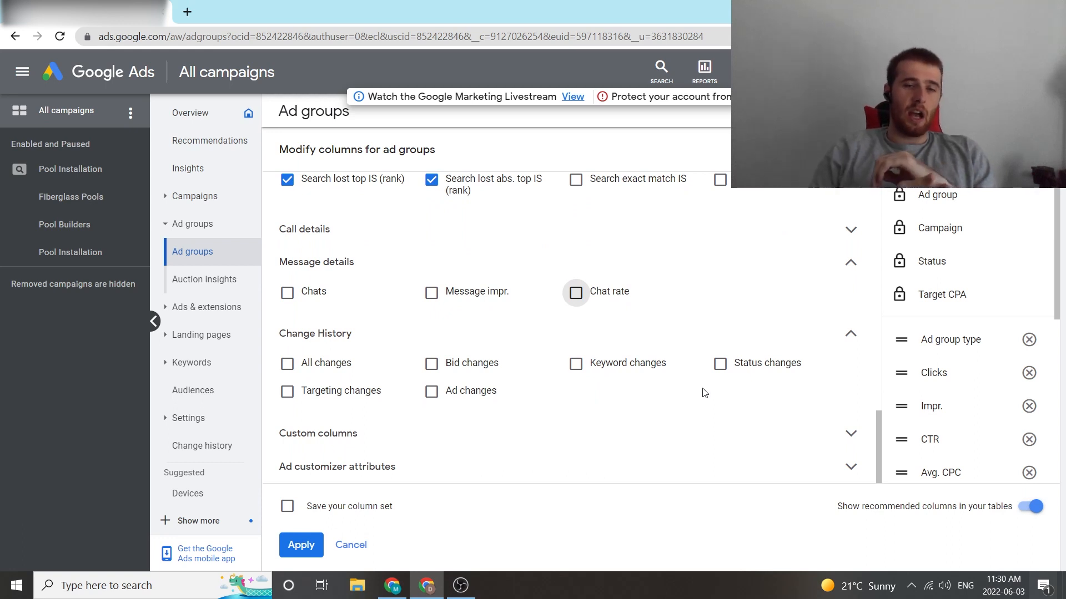
mouse_move(672, 412)
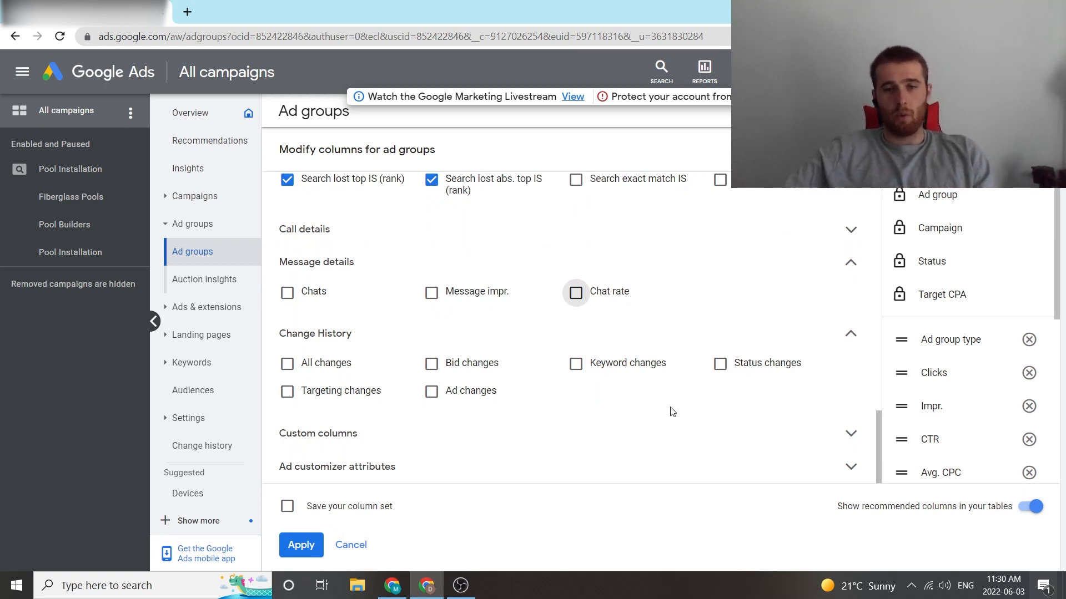
mouse_move(744, 415)
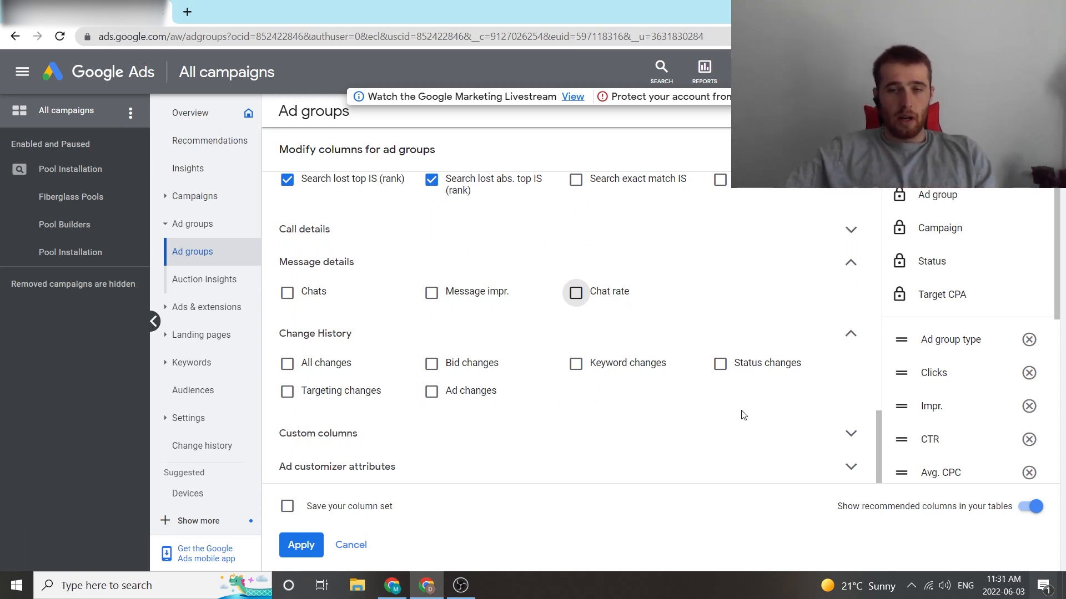
mouse_move(689, 424)
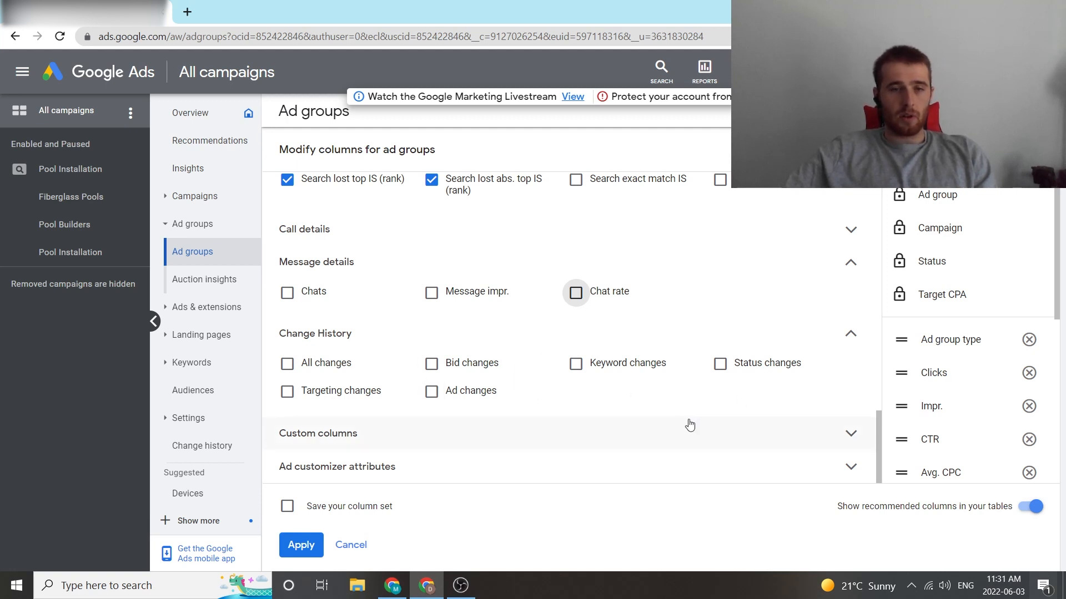
click(851, 432)
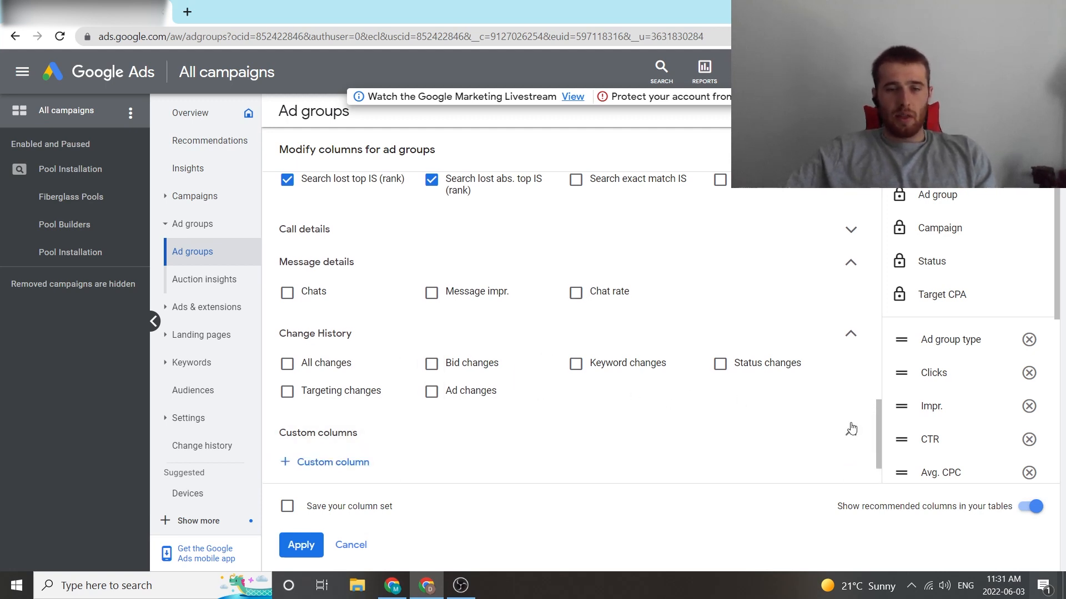
scroll(down, 3)
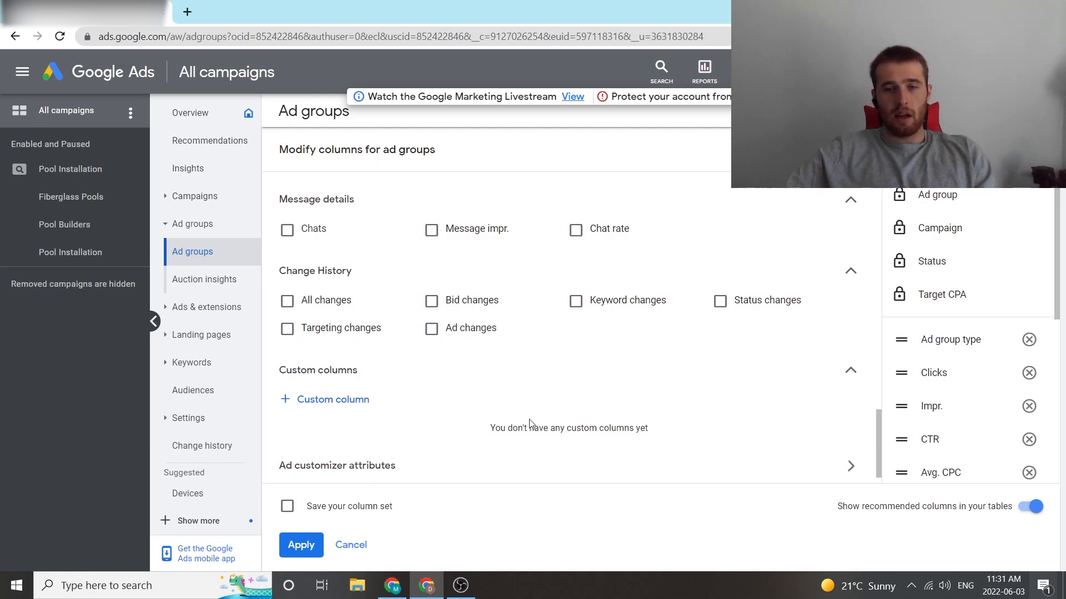
scroll(up, 3)
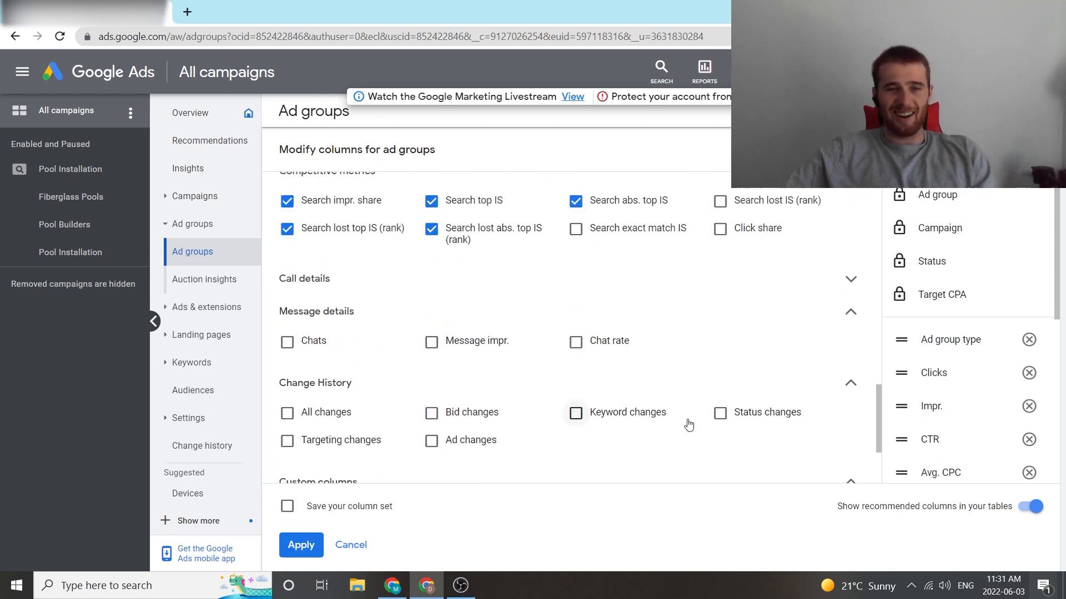
scroll(down, 3)
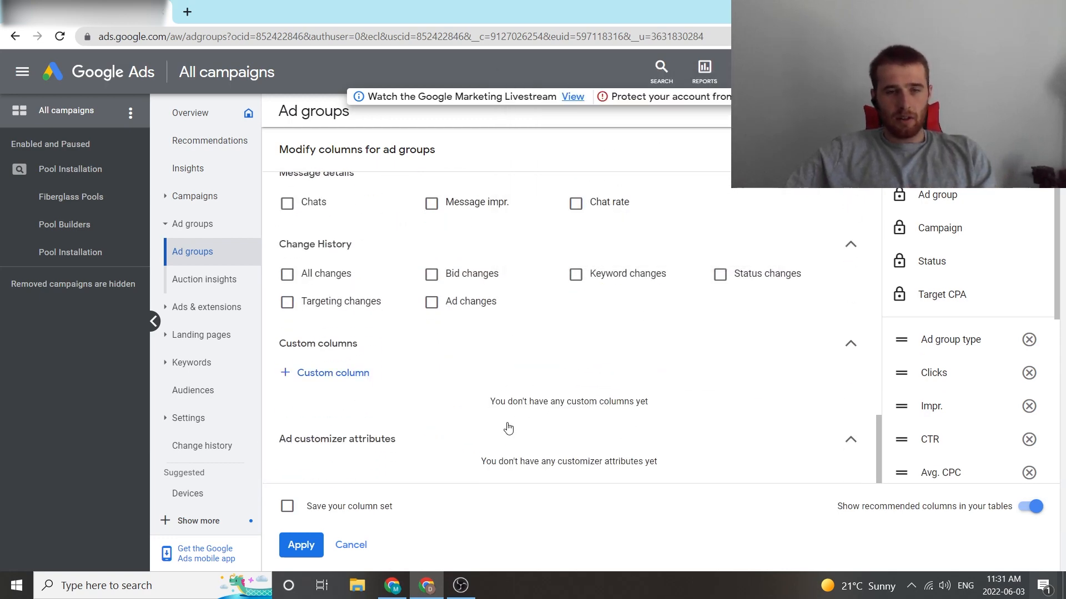
mouse_move(581, 405)
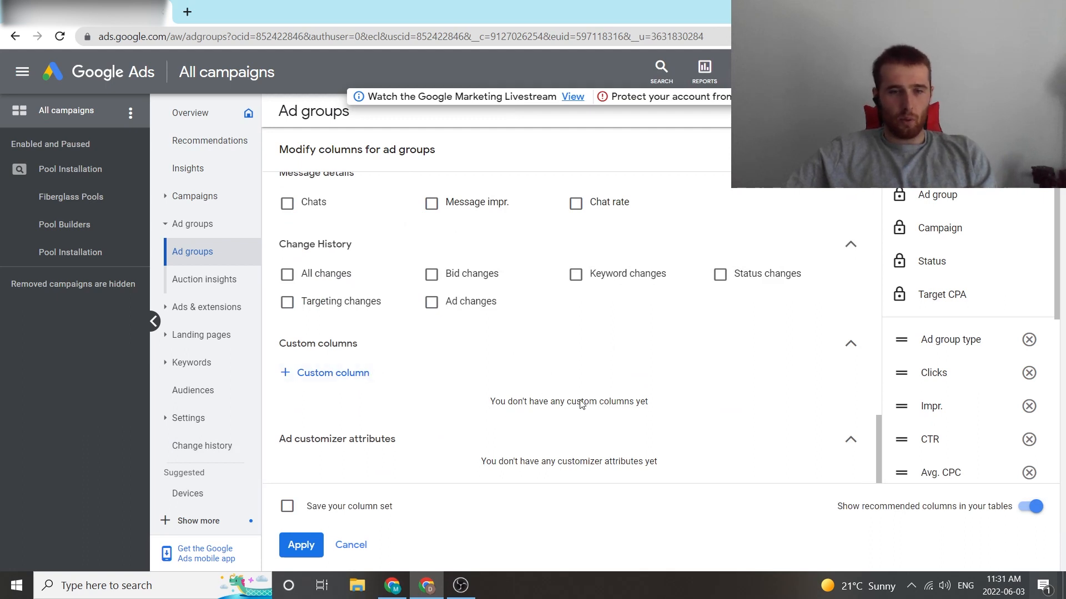
mouse_move(391, 460)
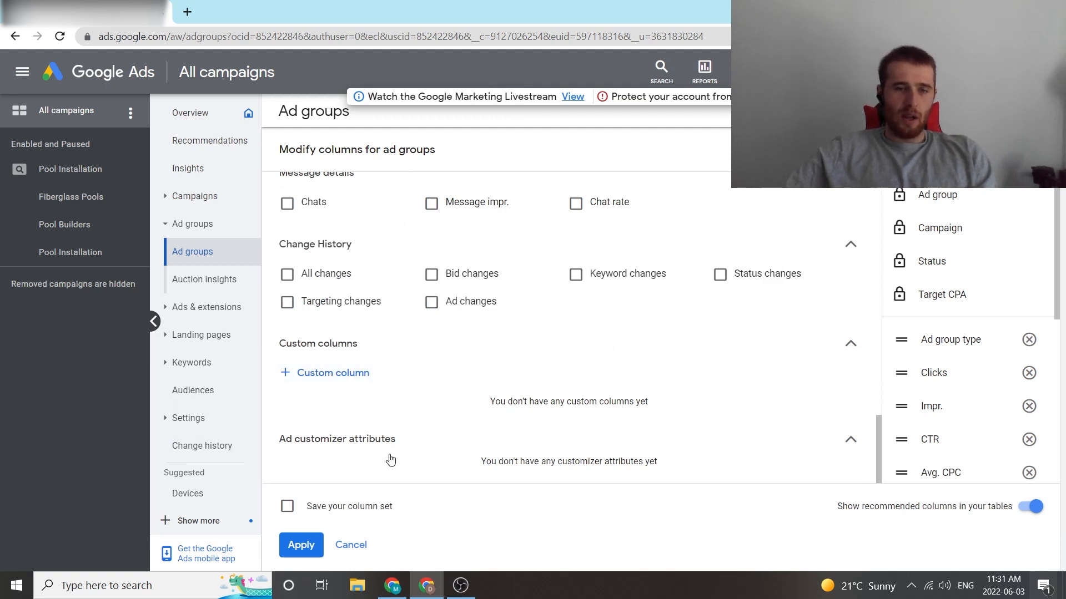
mouse_move(494, 429)
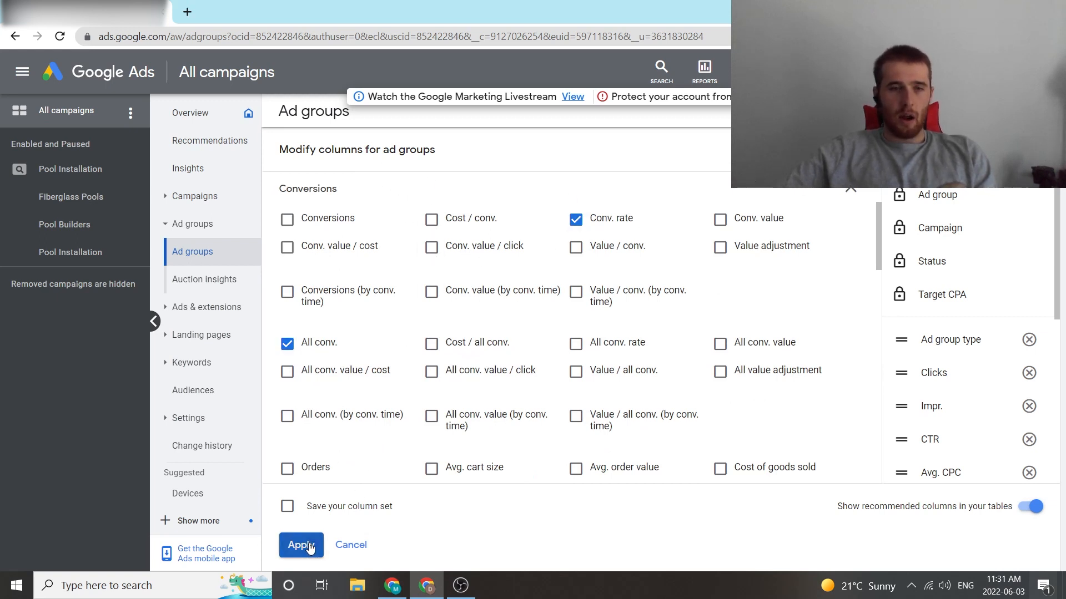
Apply the chosen ad group columns and scroll the table right to review them
click(300, 544)
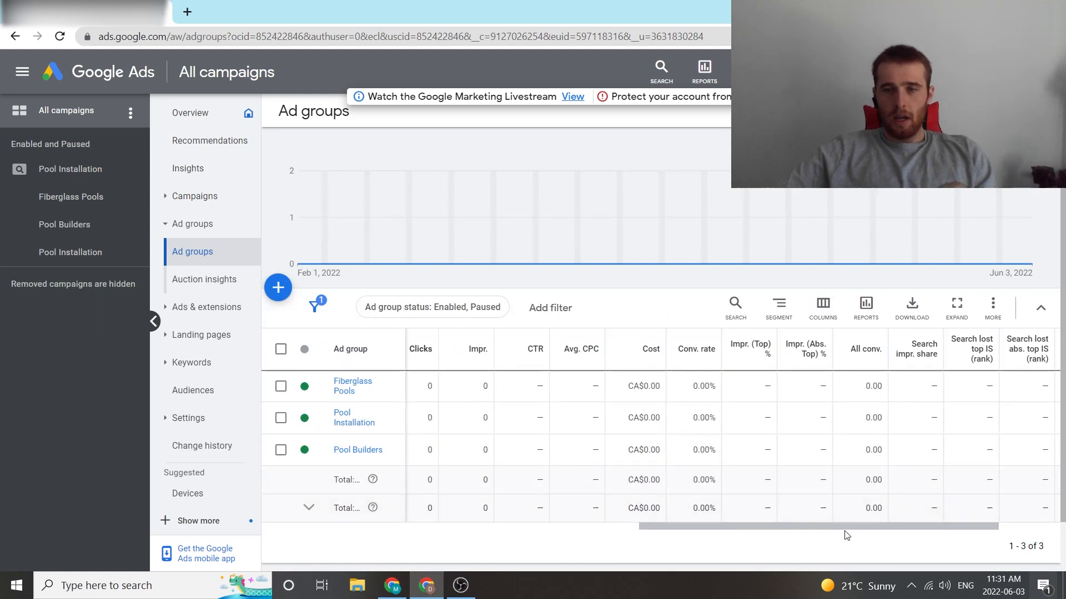
scroll(right, 3)
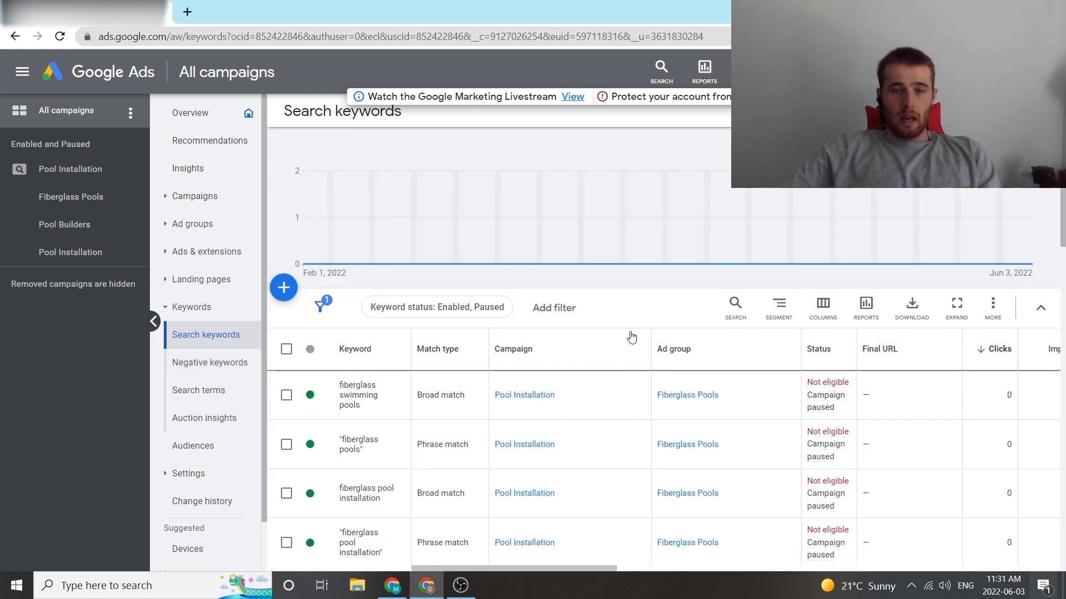
mouse_move(581, 539)
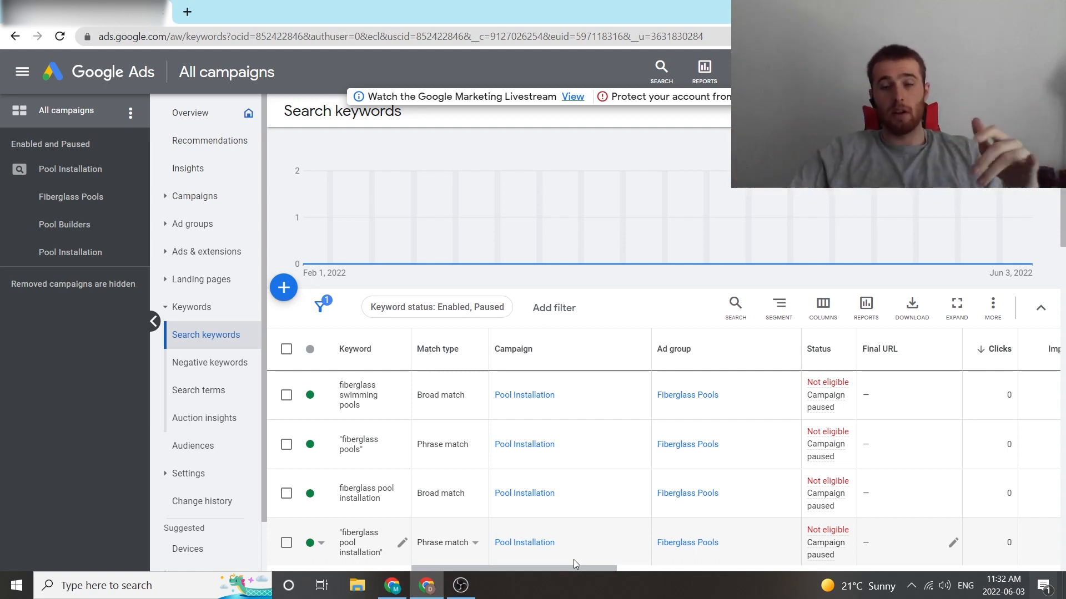
mouse_move(537, 573)
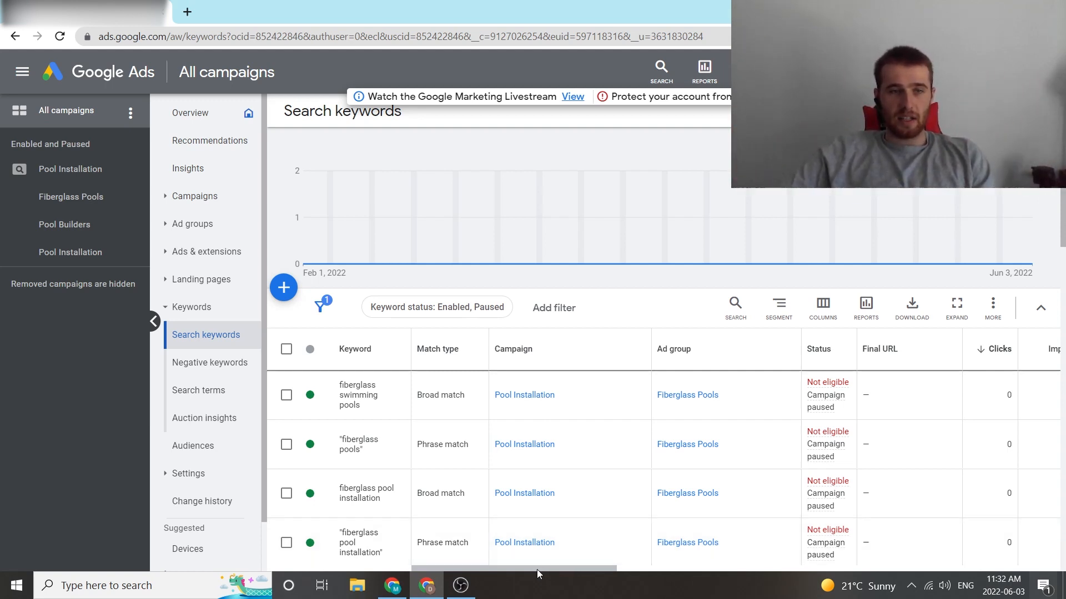
mouse_move(366, 342)
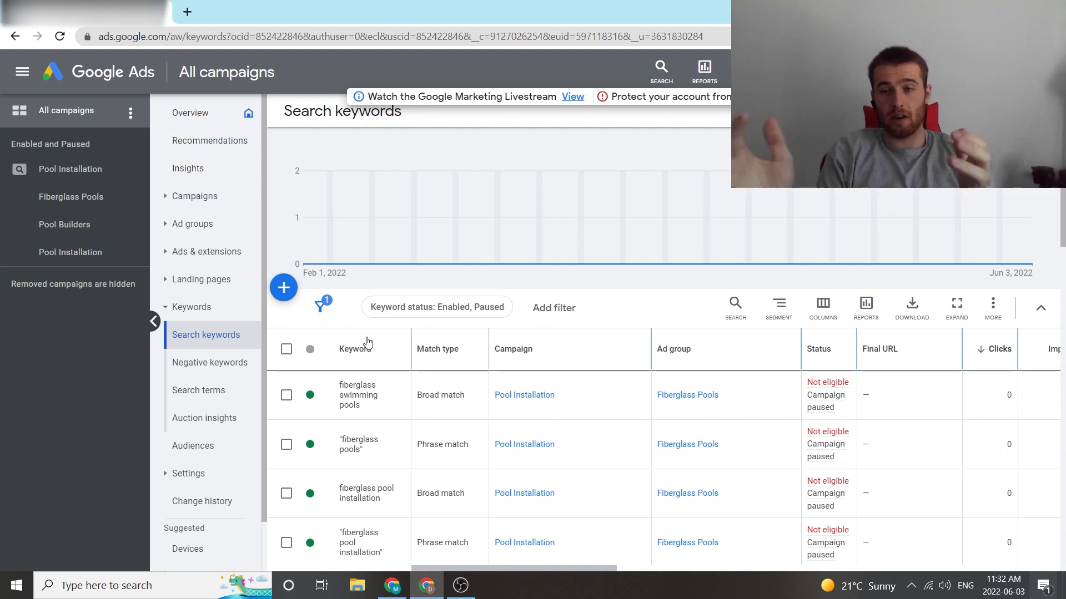
mouse_move(785, 348)
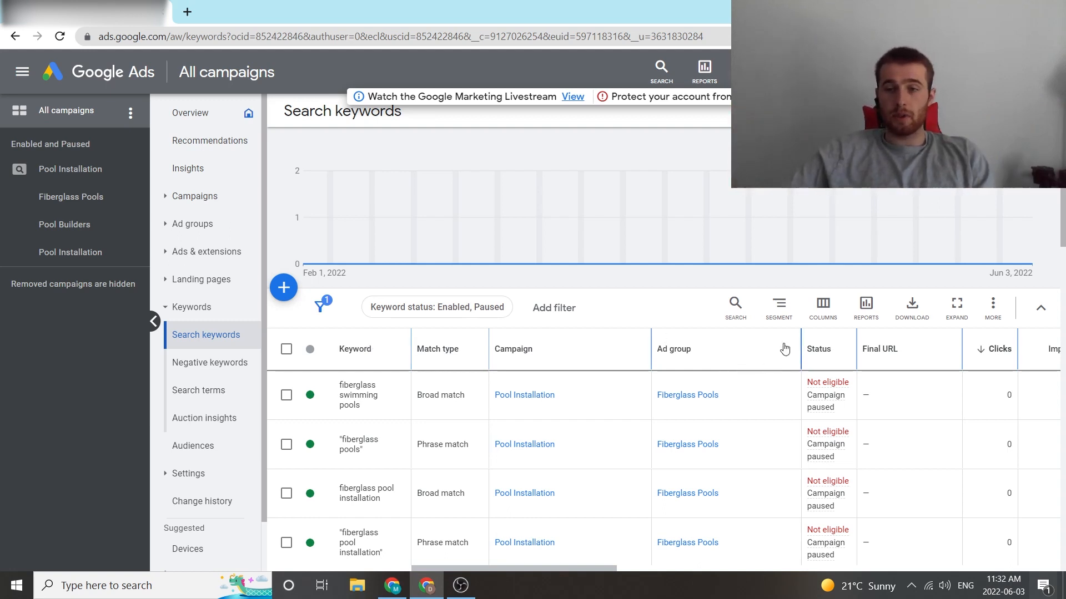
In the keyword column editor, add All conv. and both bid estimates, and remove Final URL
click(821, 307)
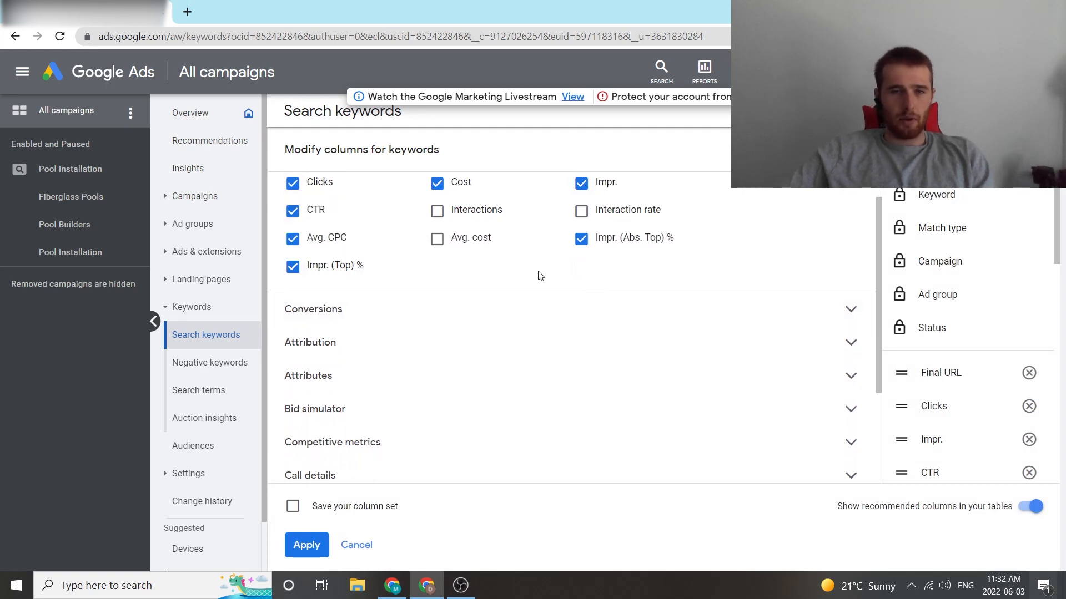
mouse_move(433, 305)
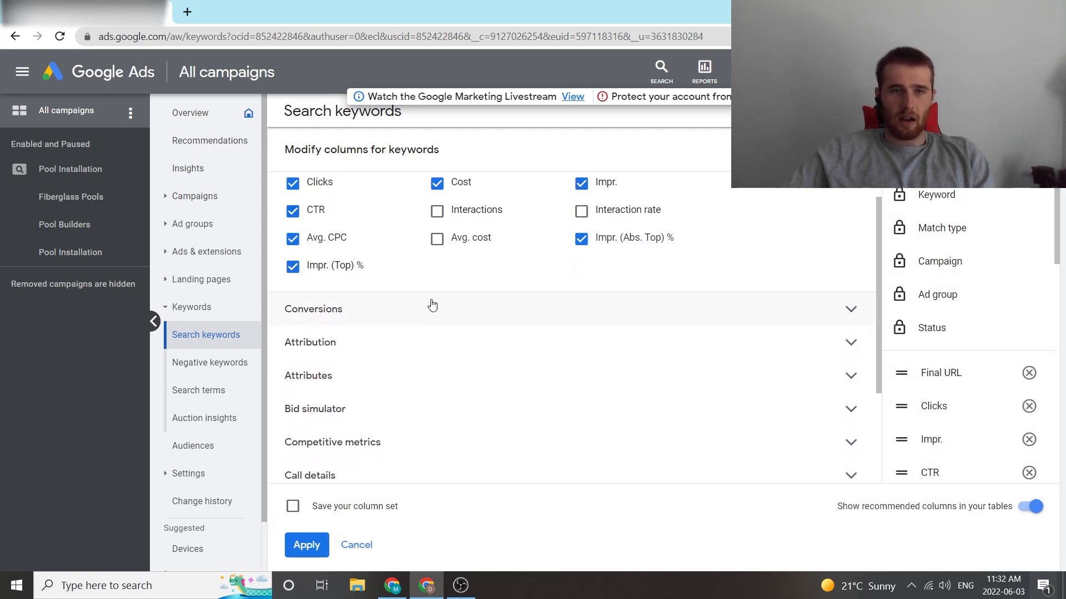
mouse_move(493, 310)
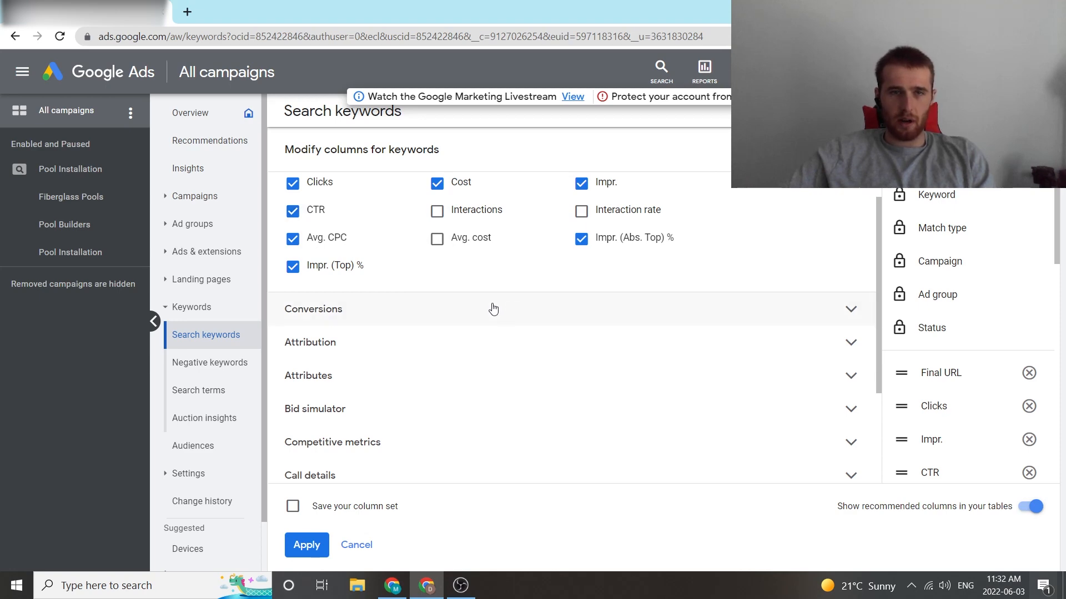
mouse_move(315, 210)
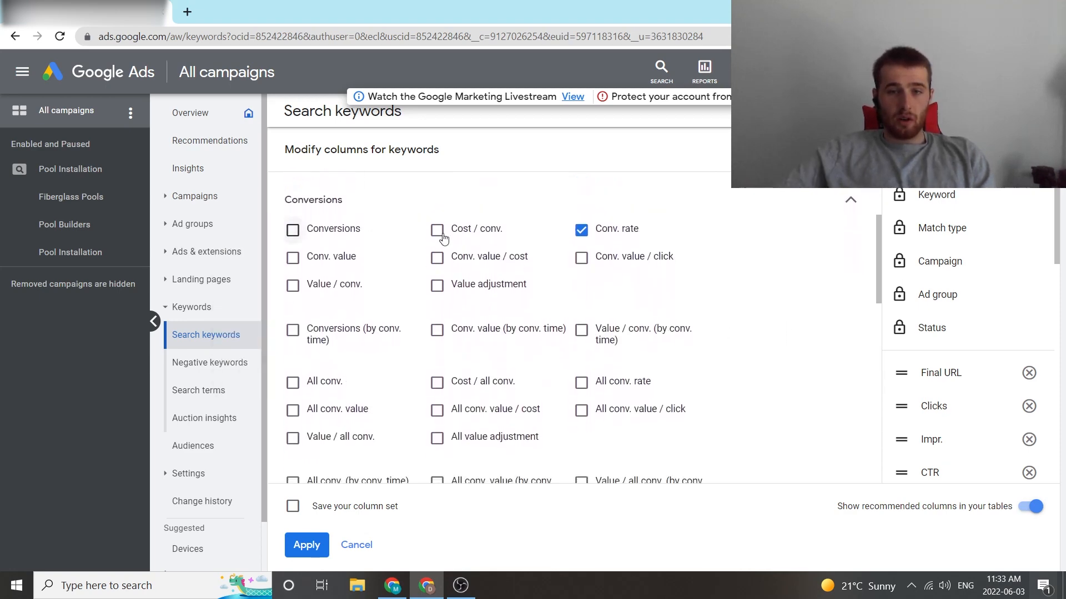
mouse_move(316, 280)
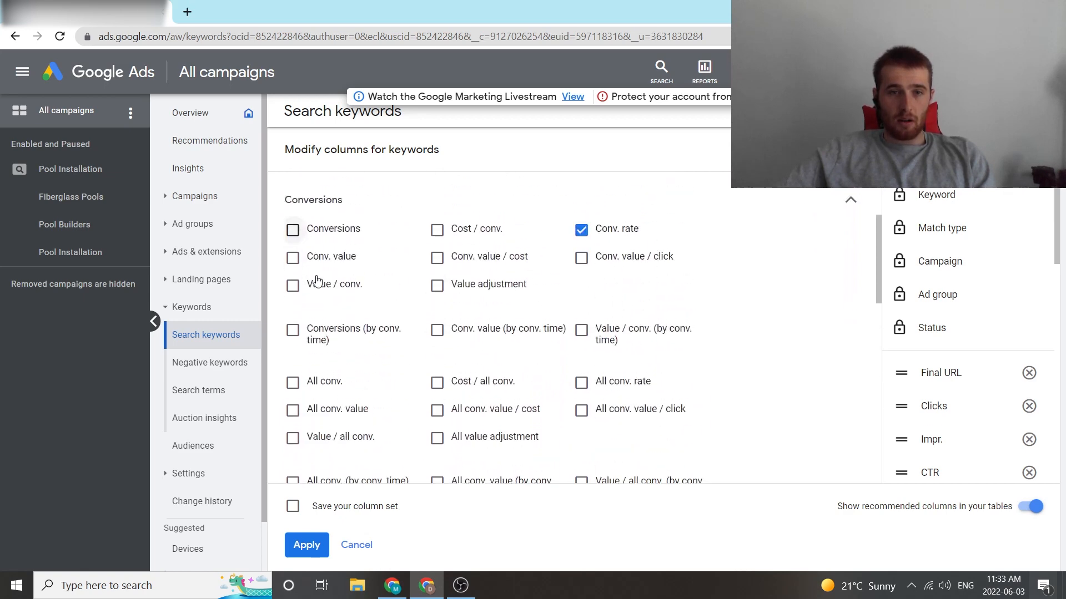
scroll(down, 3)
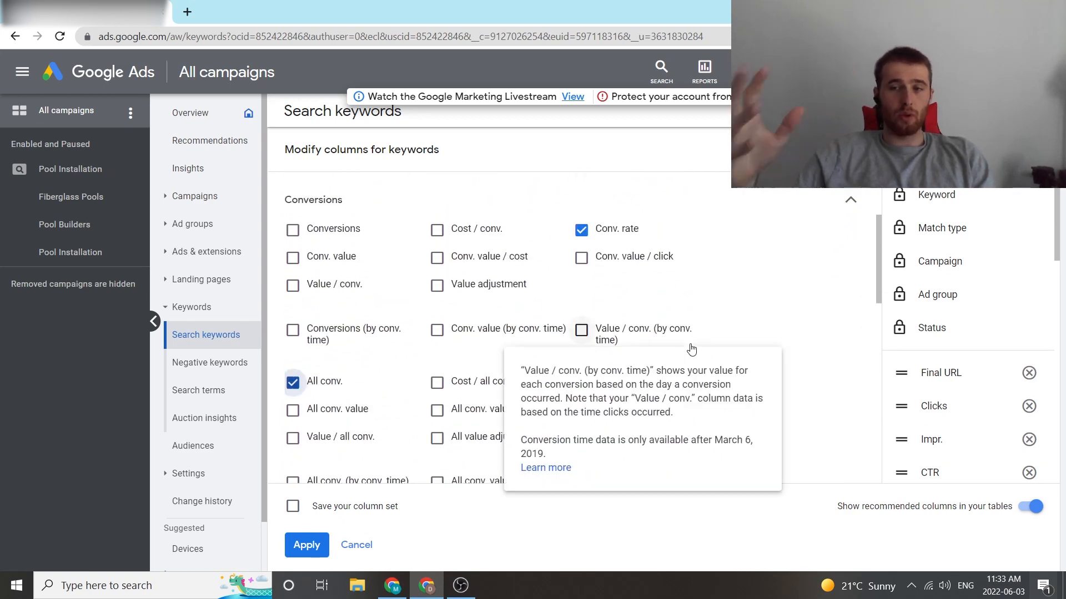
scroll(down, 3)
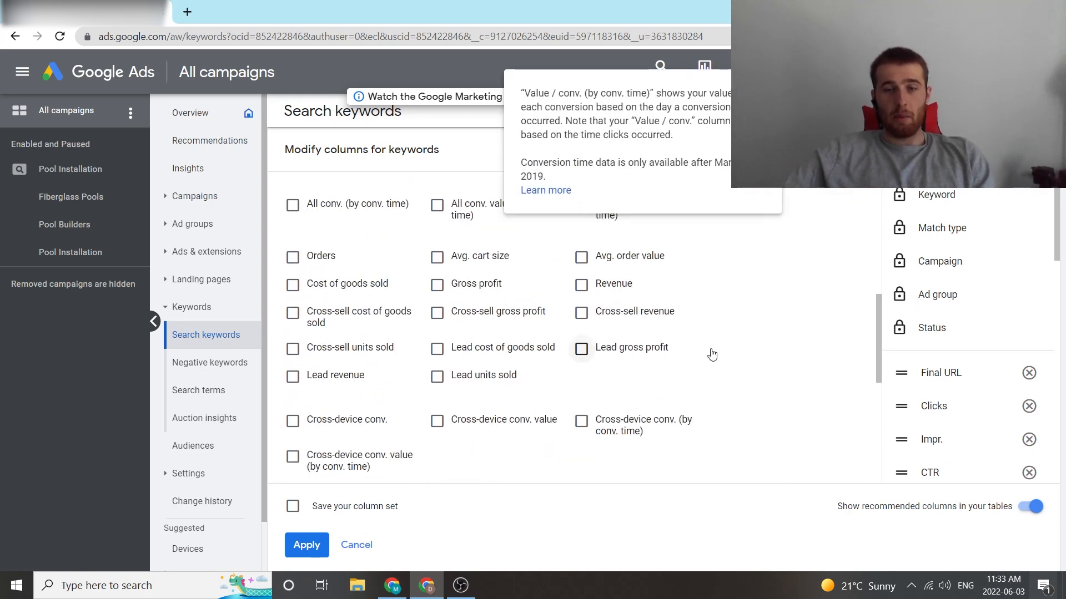
scroll(down, 3)
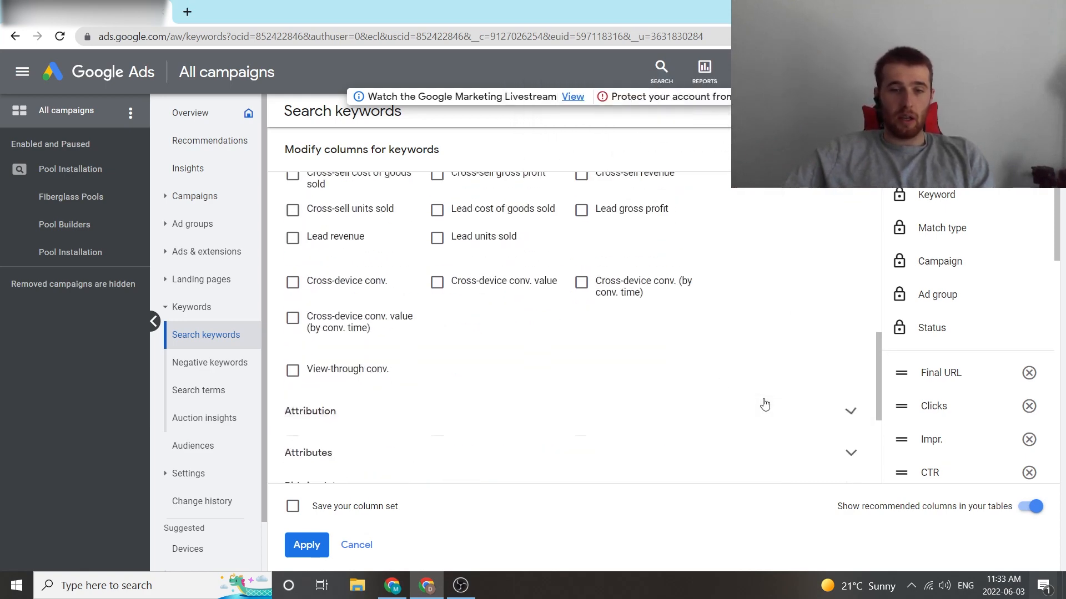
click(850, 411)
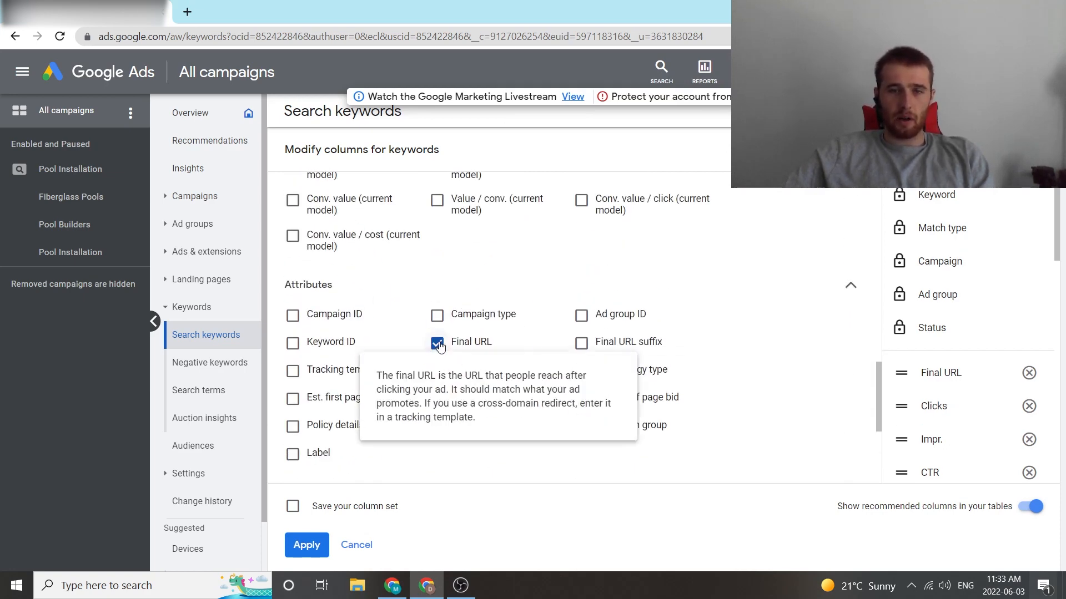
click(437, 343)
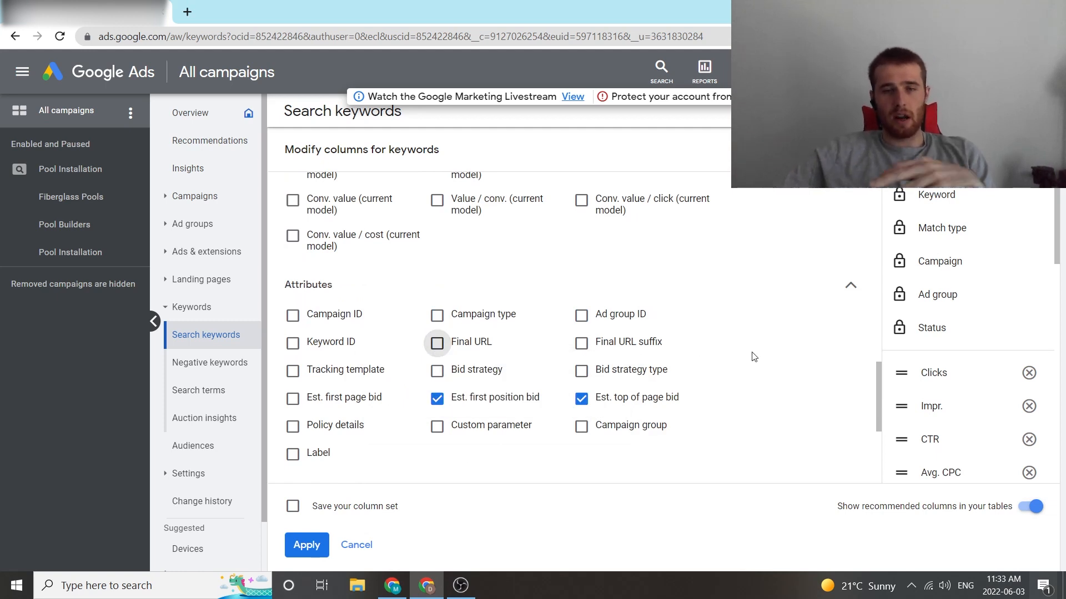
mouse_move(783, 340)
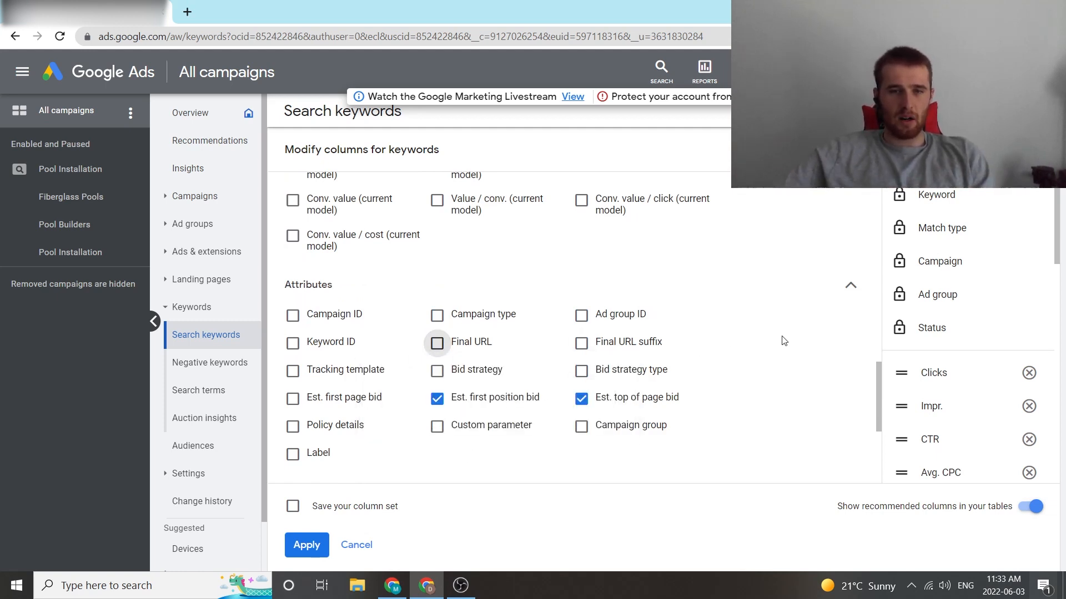
scroll(down, 3)
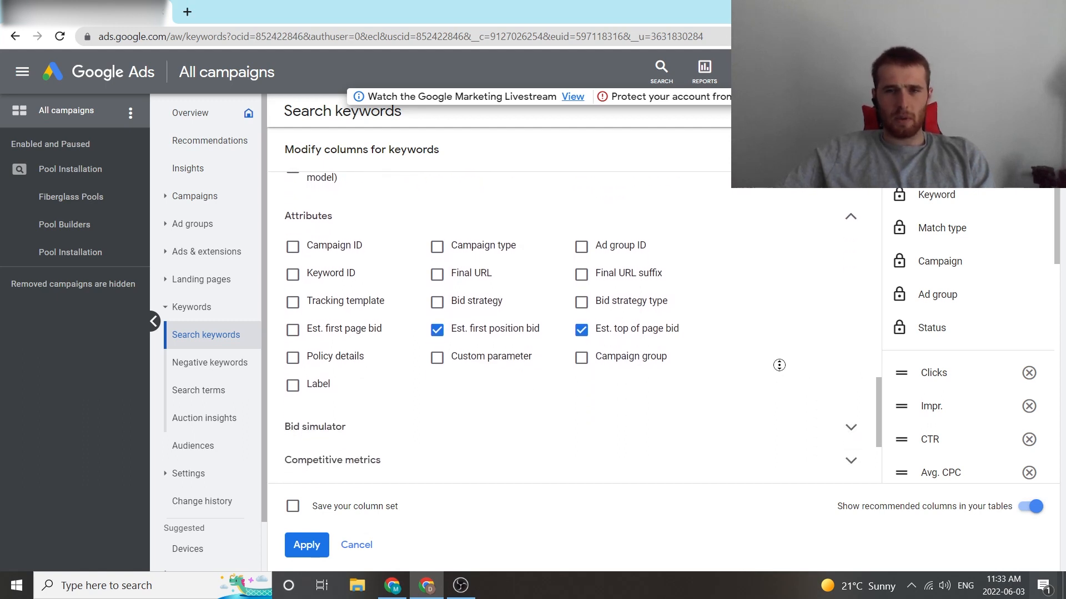
mouse_move(470, 307)
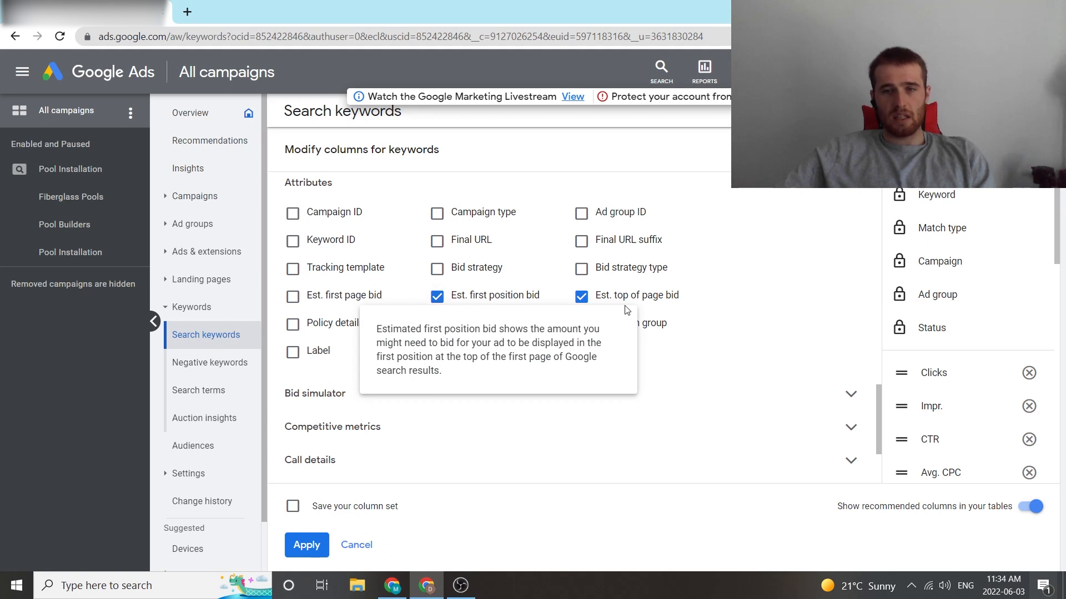
mouse_move(769, 305)
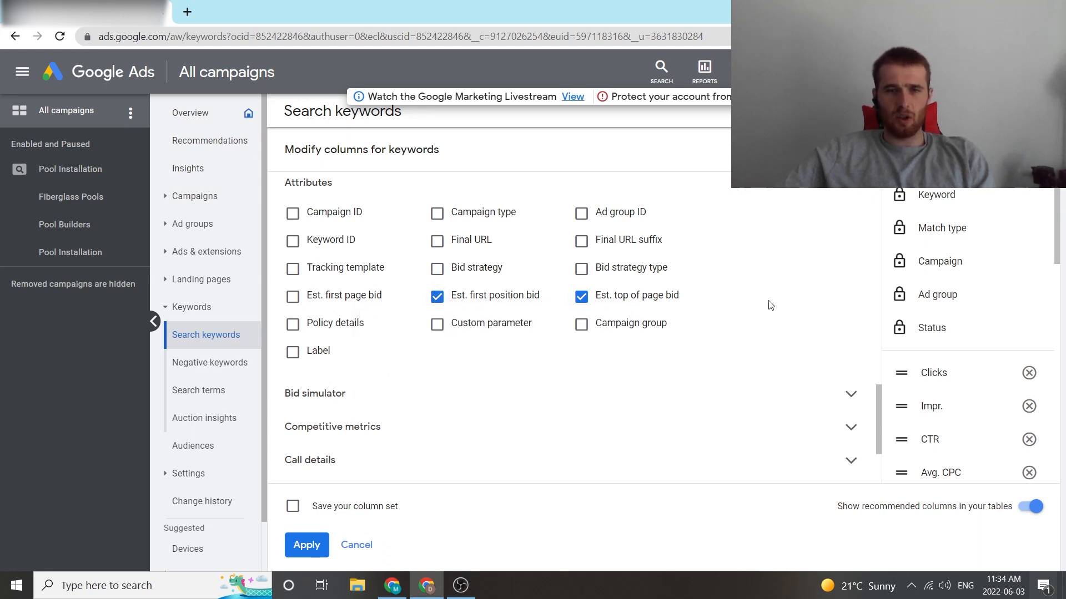
mouse_move(761, 306)
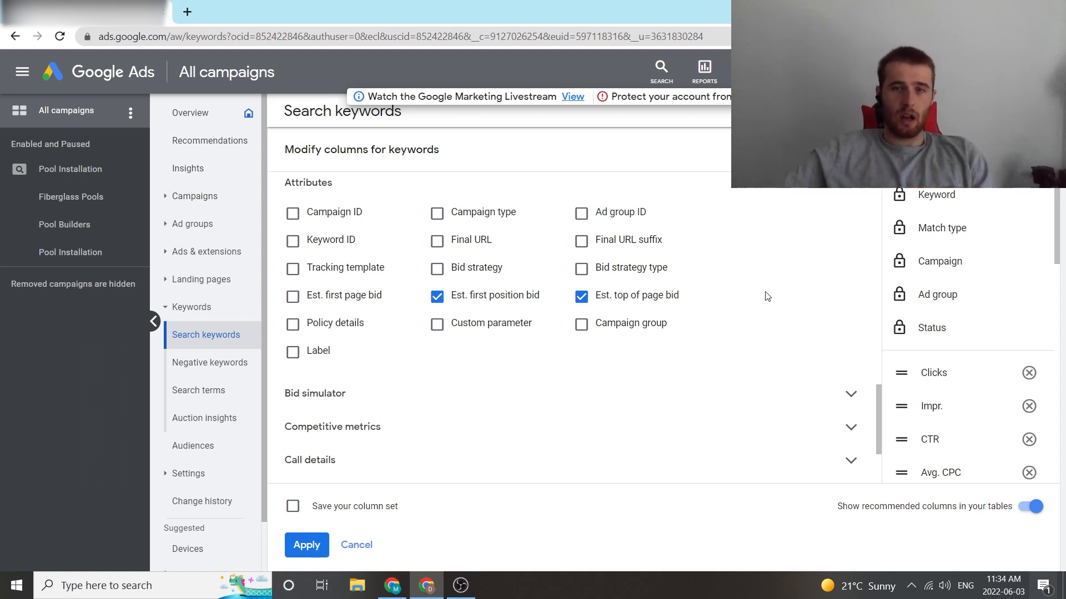
Untick Est. add. clicks/wk (+50% bid) and review the Competitive metrics and Quality score columns
click(850, 394)
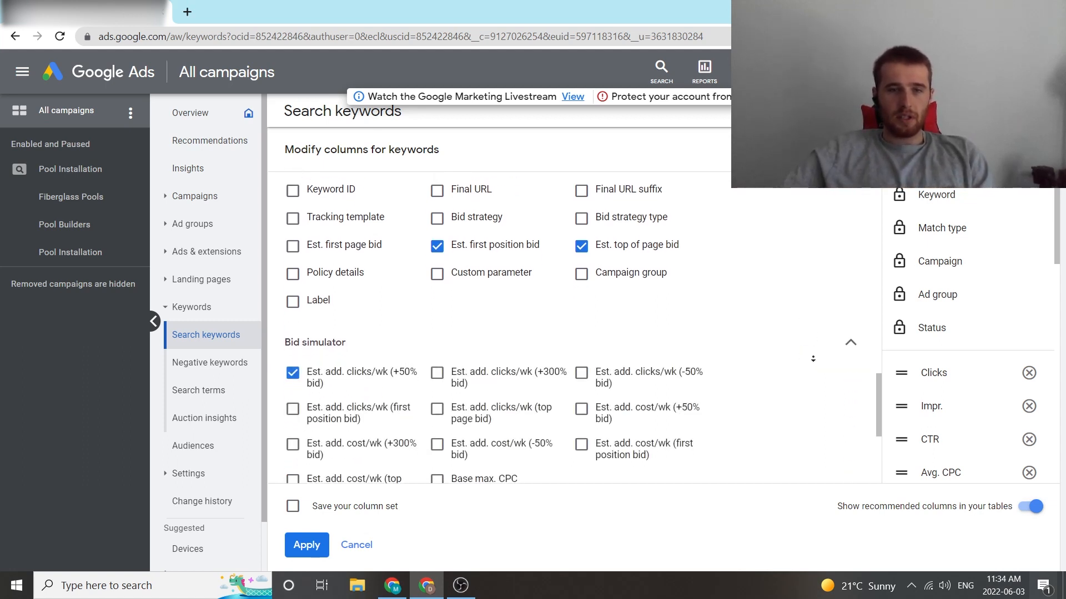
scroll(down, 3)
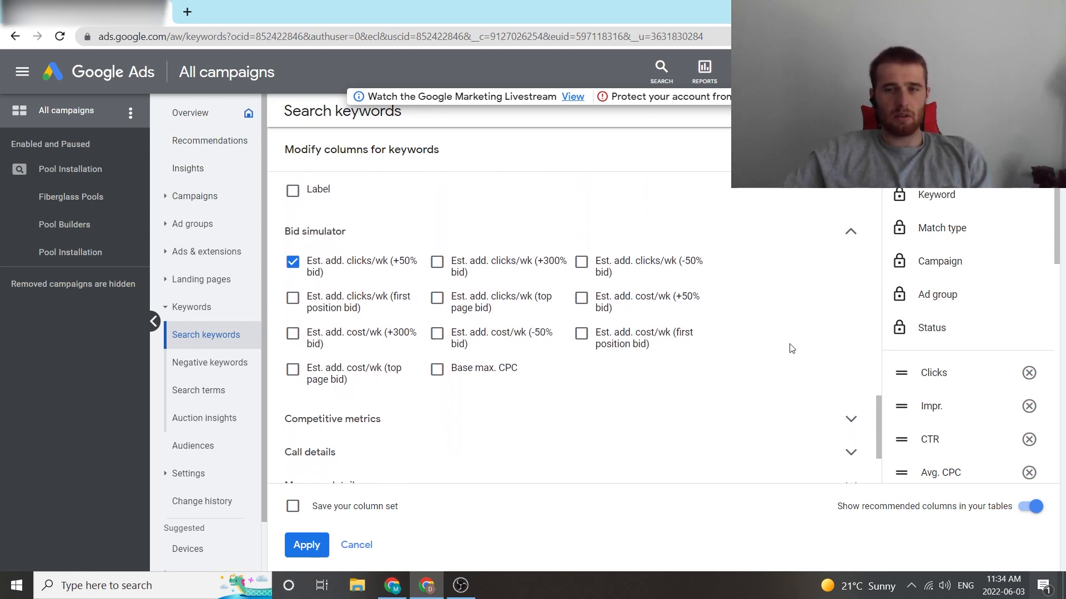
mouse_move(822, 350)
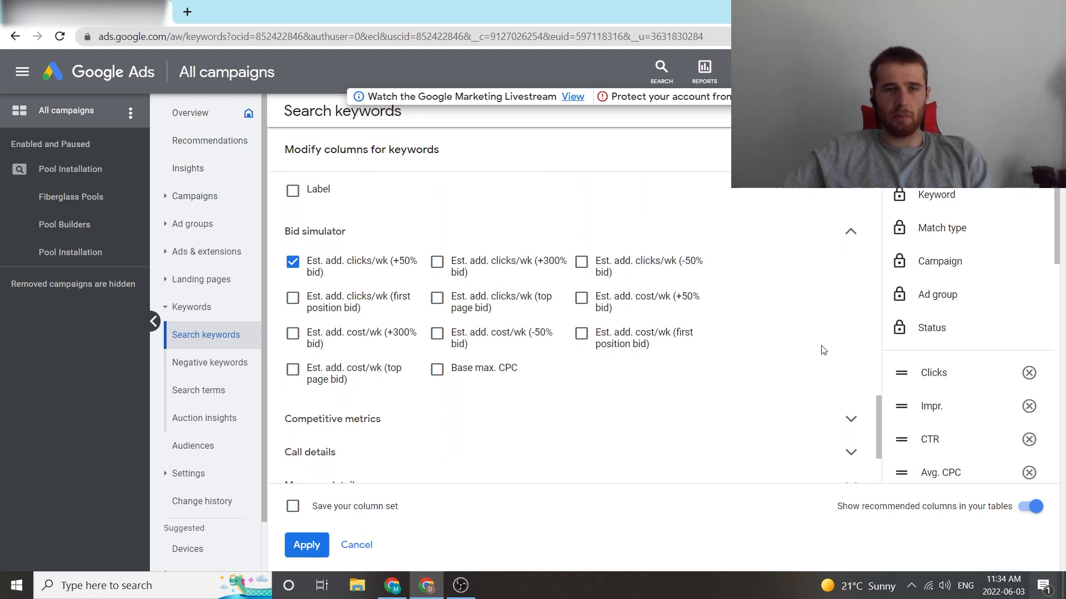
click(293, 266)
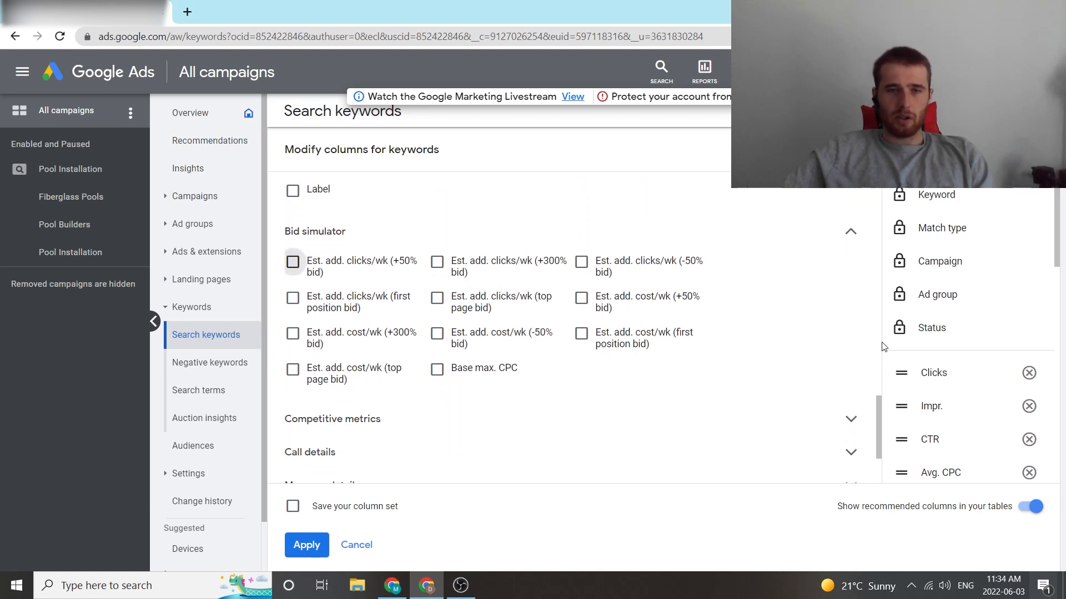
scroll(down, 3)
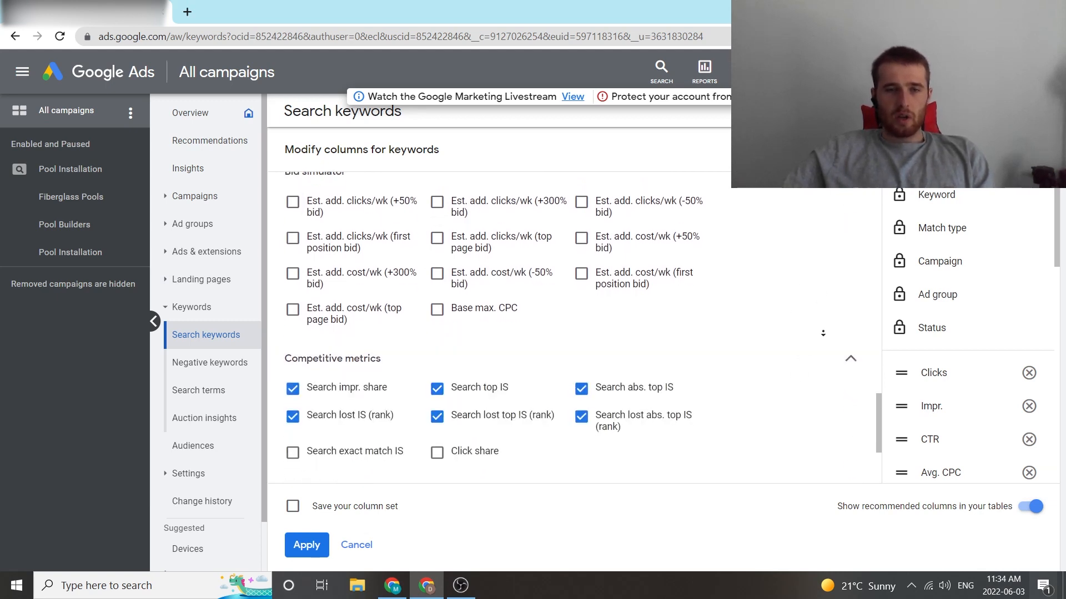
scroll(down, 3)
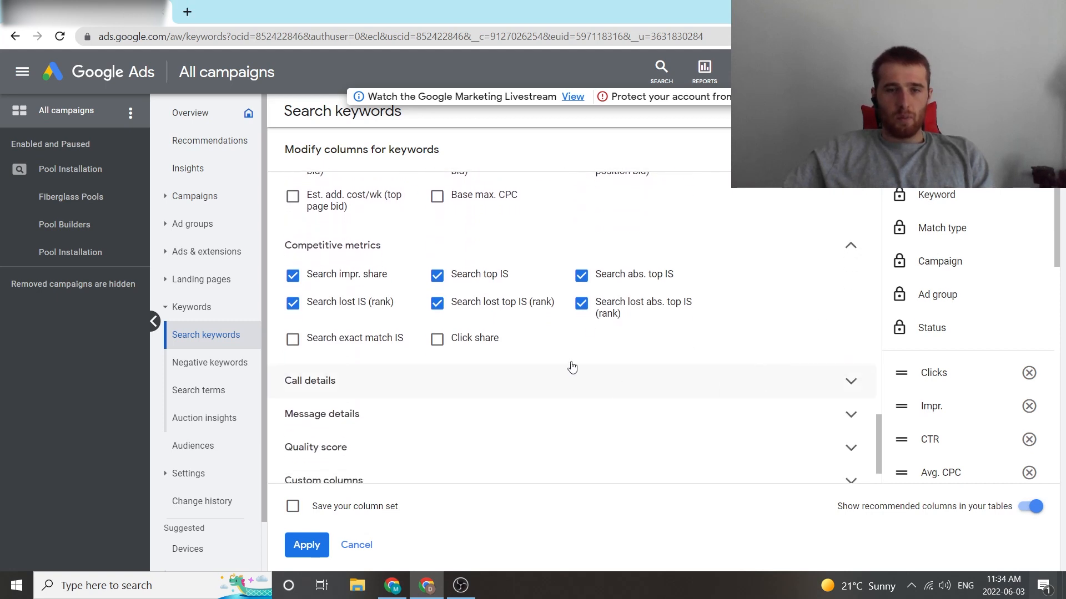
mouse_move(490, 376)
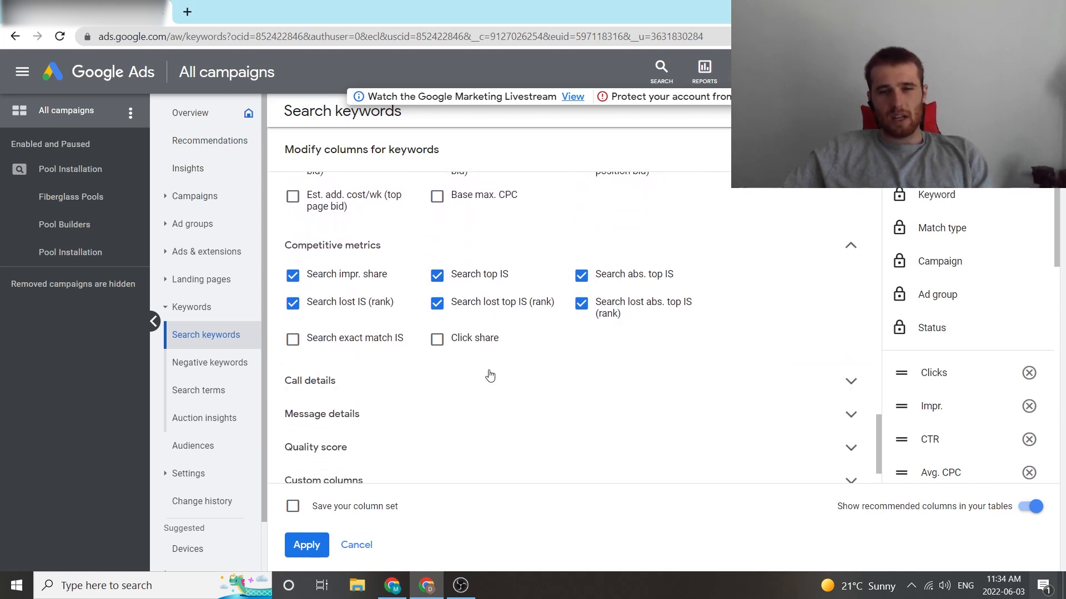
scroll(up, 3)
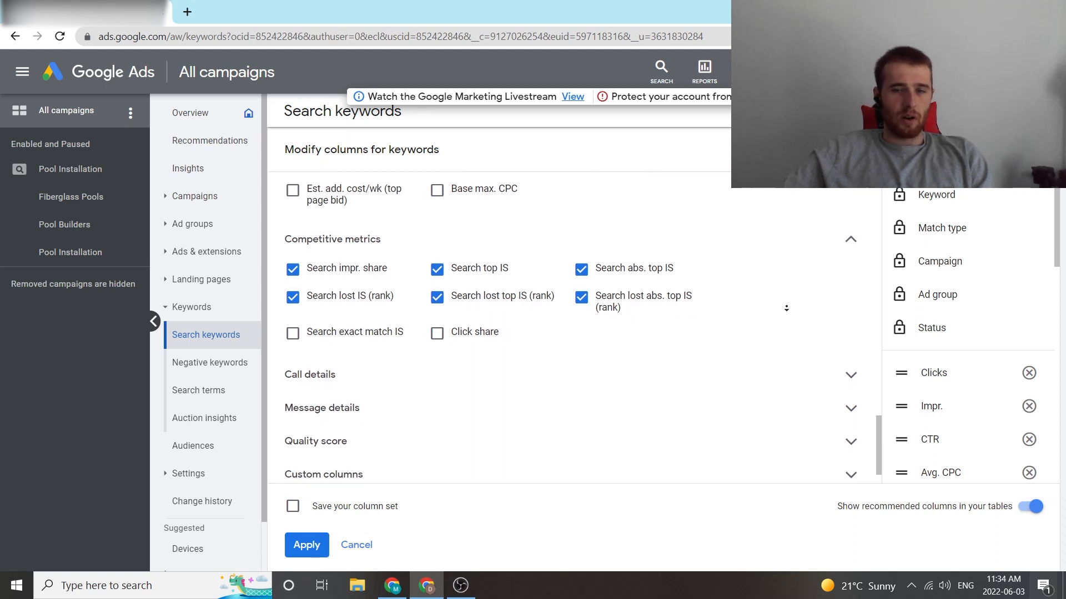
scroll(down, 3)
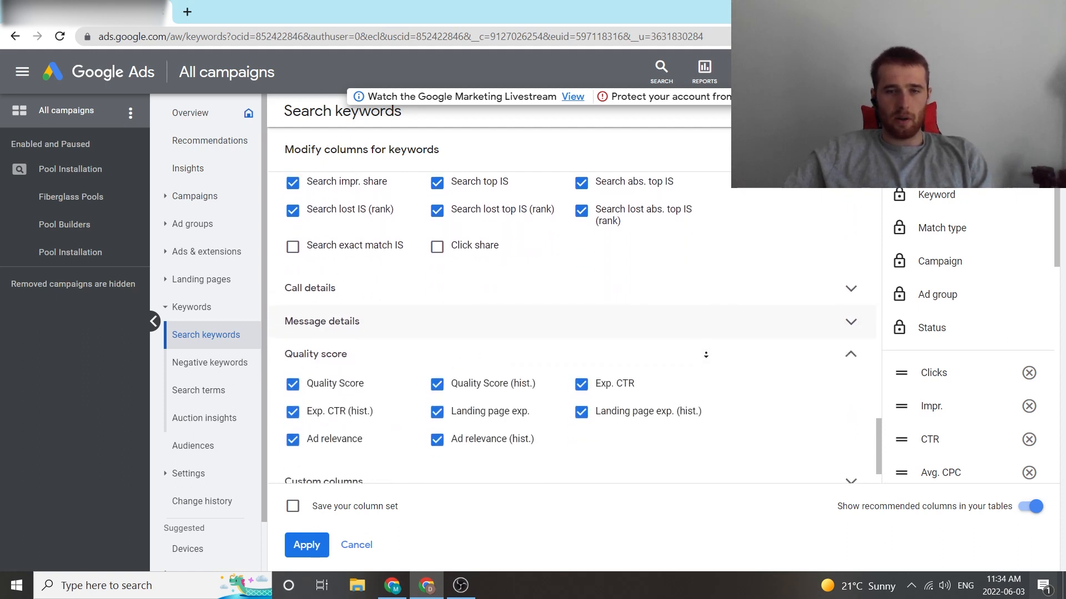
Review the Custom columns and Performance selections, then apply the keyword column set
scroll(down, 3)
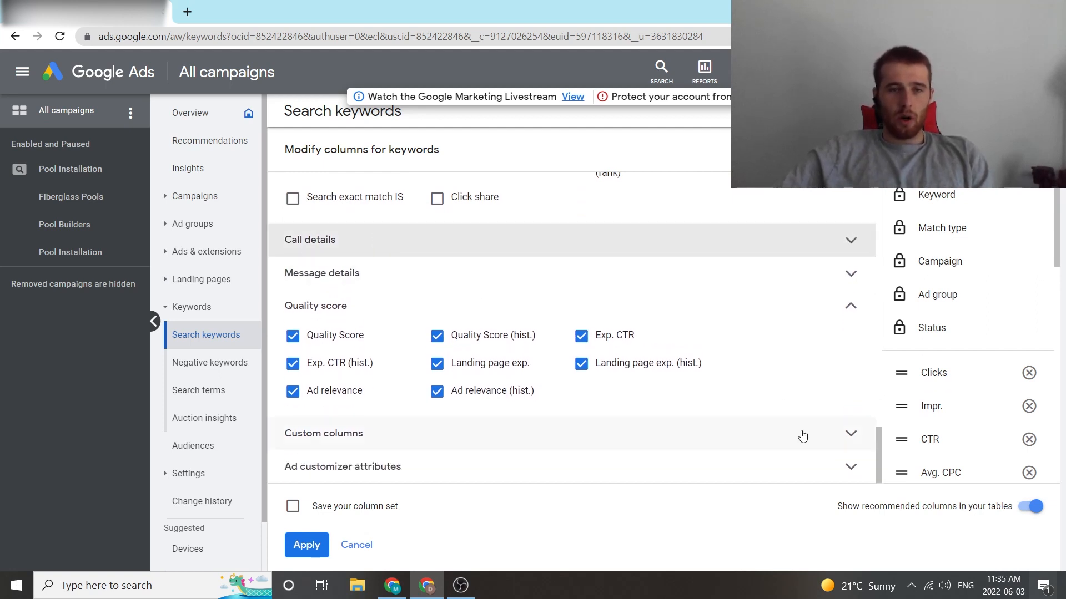
mouse_move(622, 388)
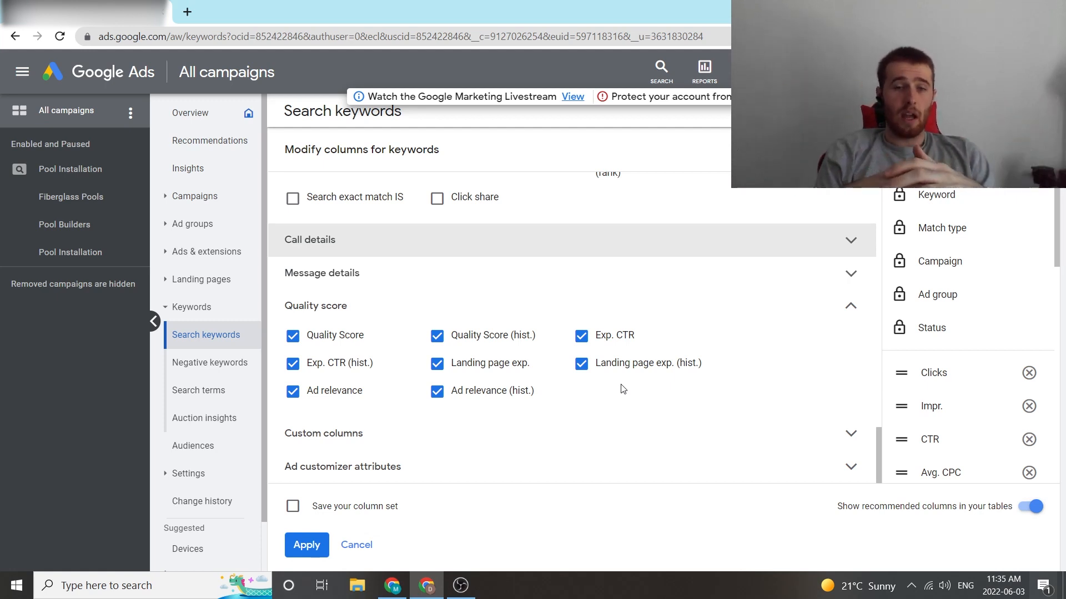
mouse_move(637, 408)
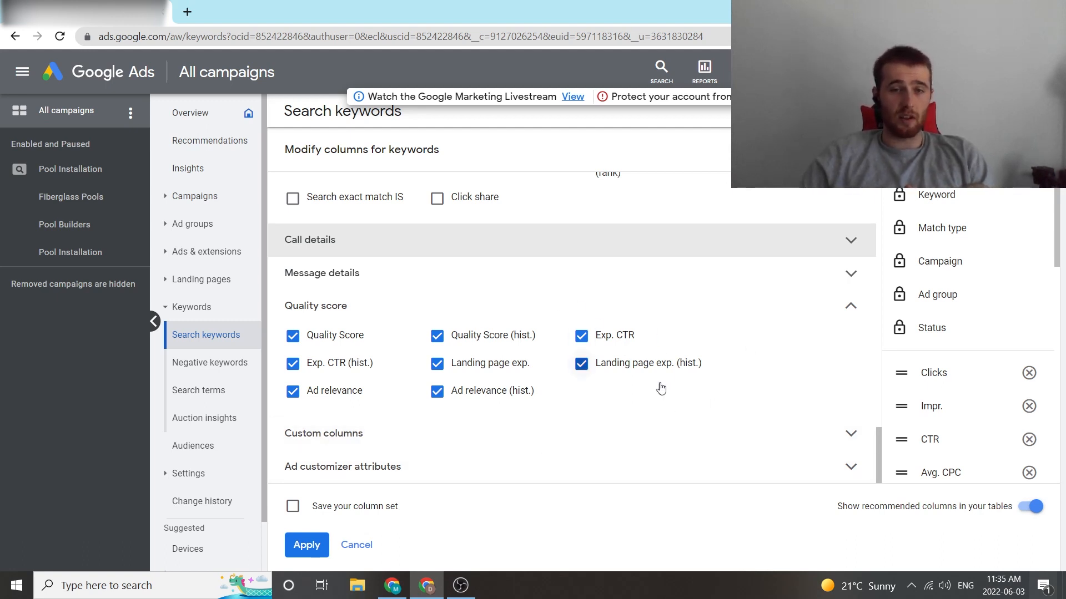
mouse_move(777, 347)
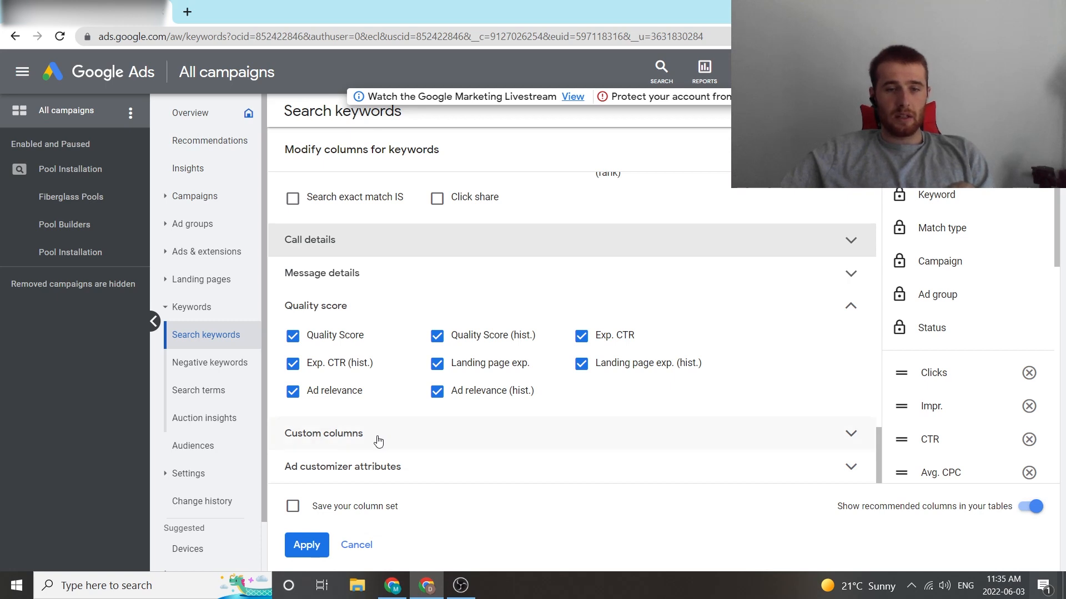
mouse_move(590, 482)
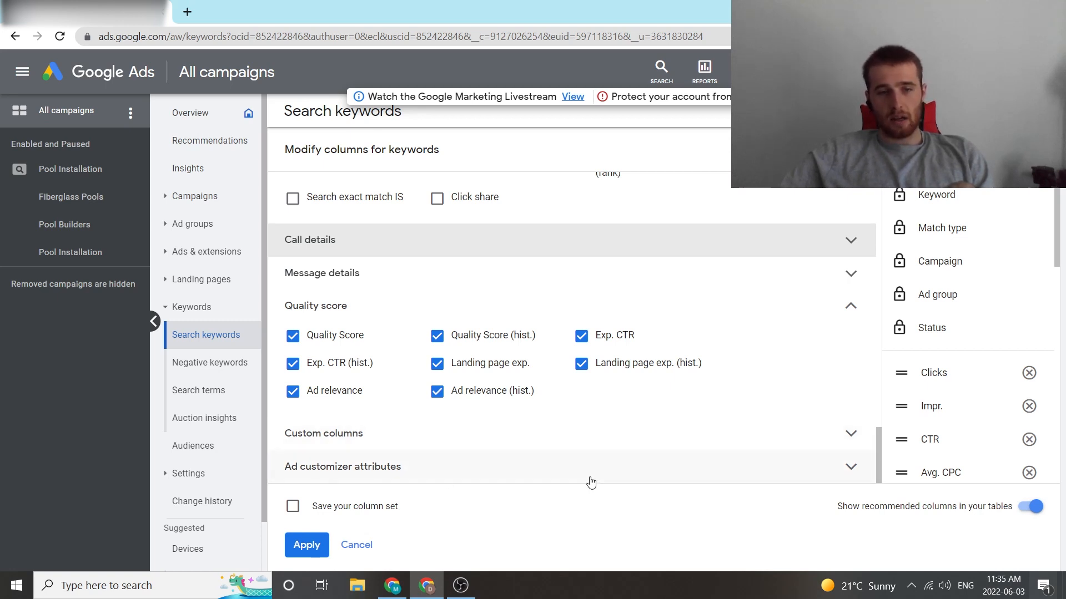
mouse_move(617, 469)
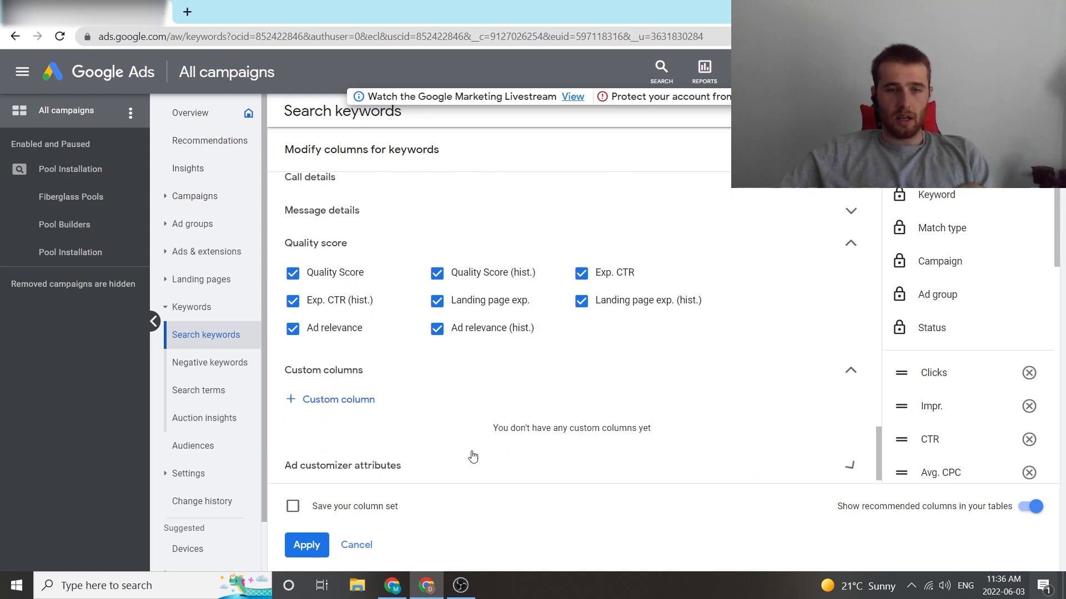
scroll(up, 3)
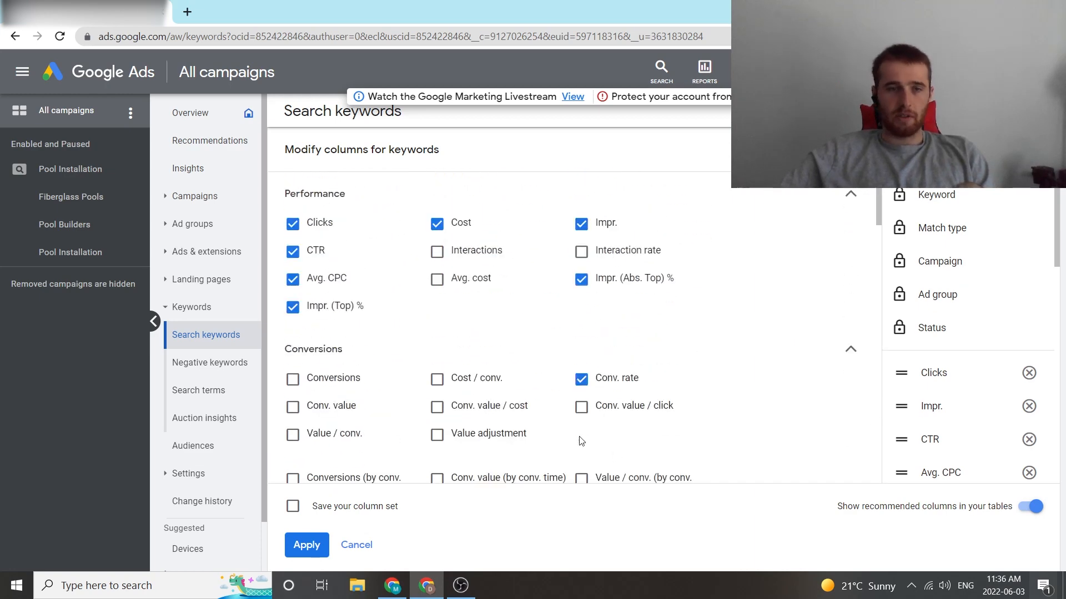
scroll(down, 3)
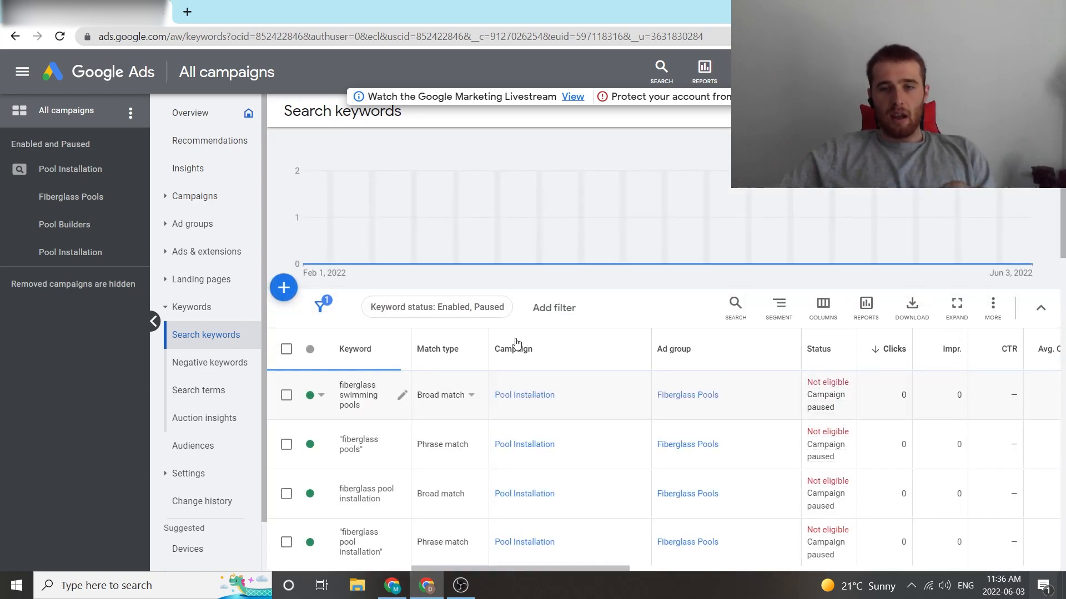
scroll(down, 3)
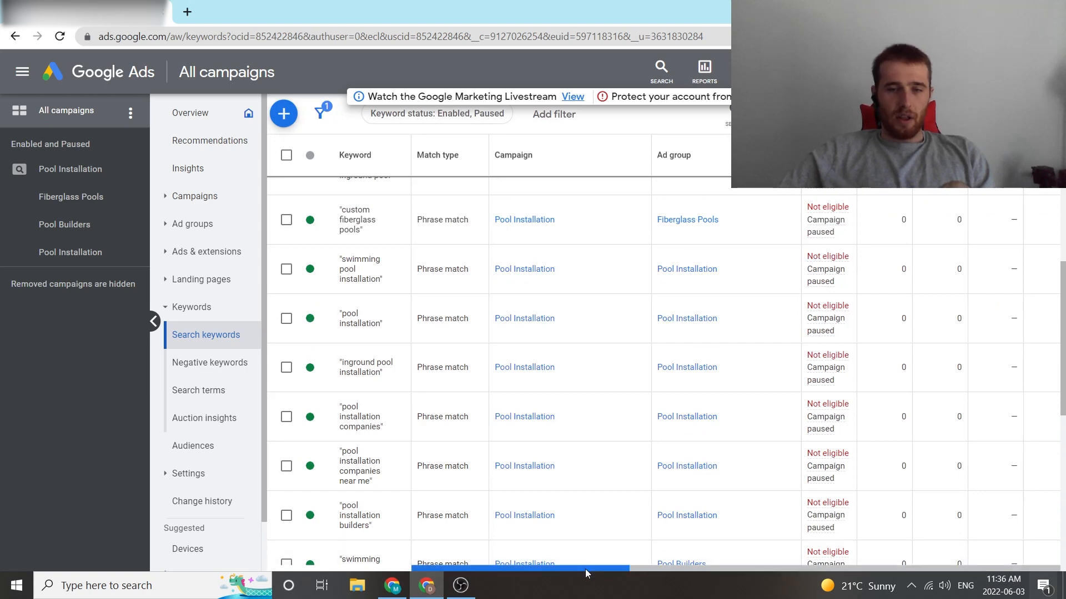
scroll(right, 3)
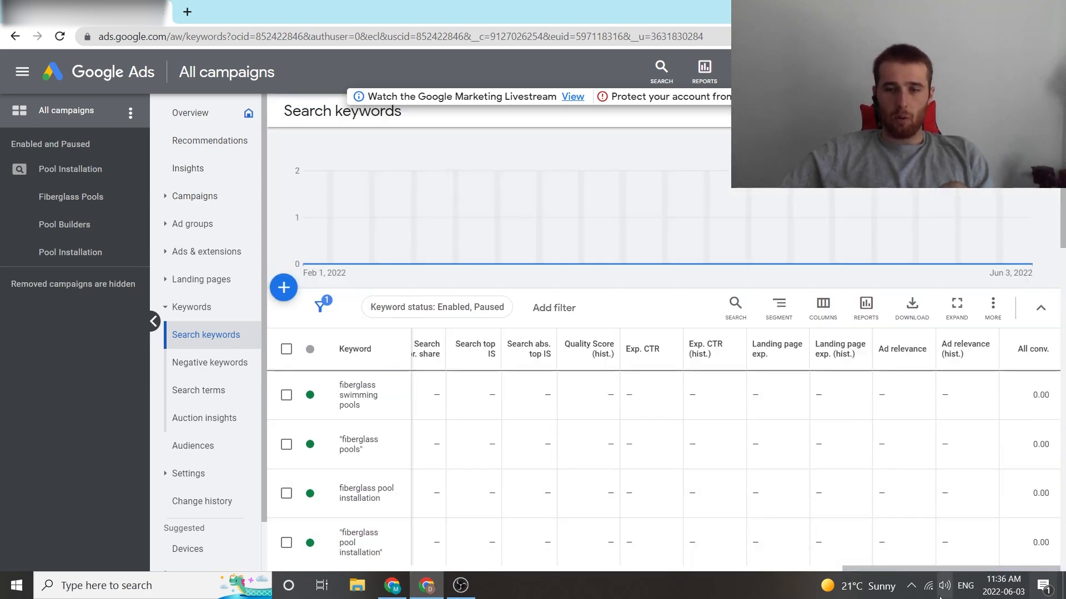
scroll(right, 3)
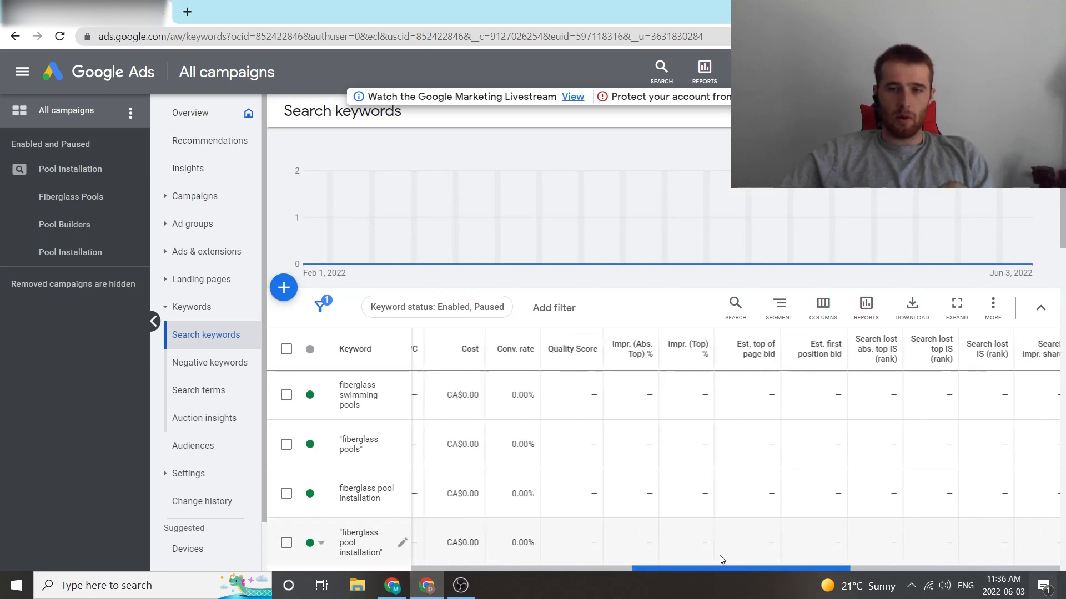
scroll(right, 3)
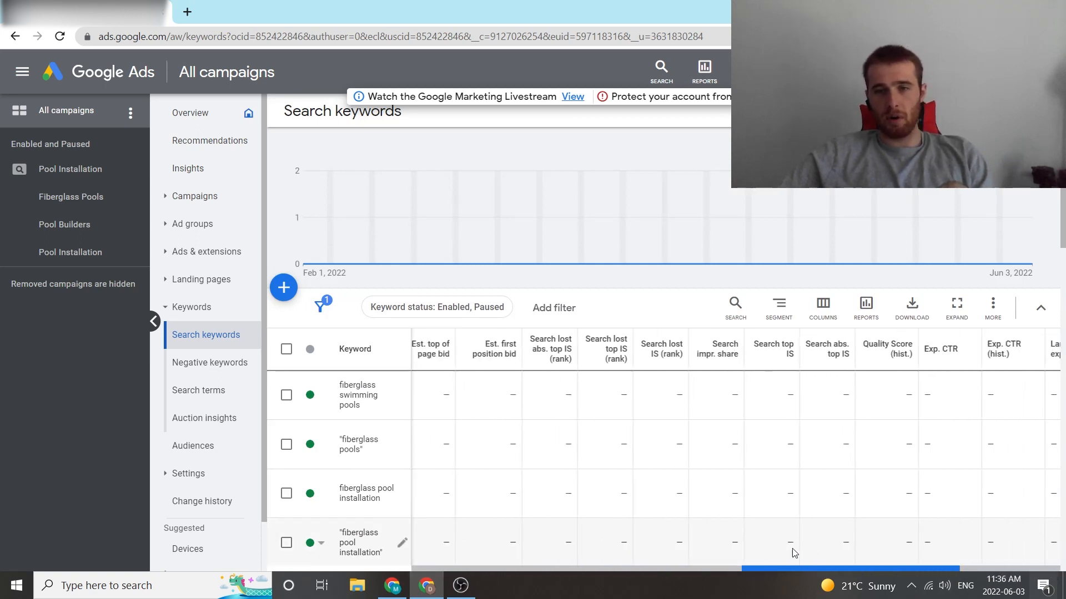
scroll(right, 3)
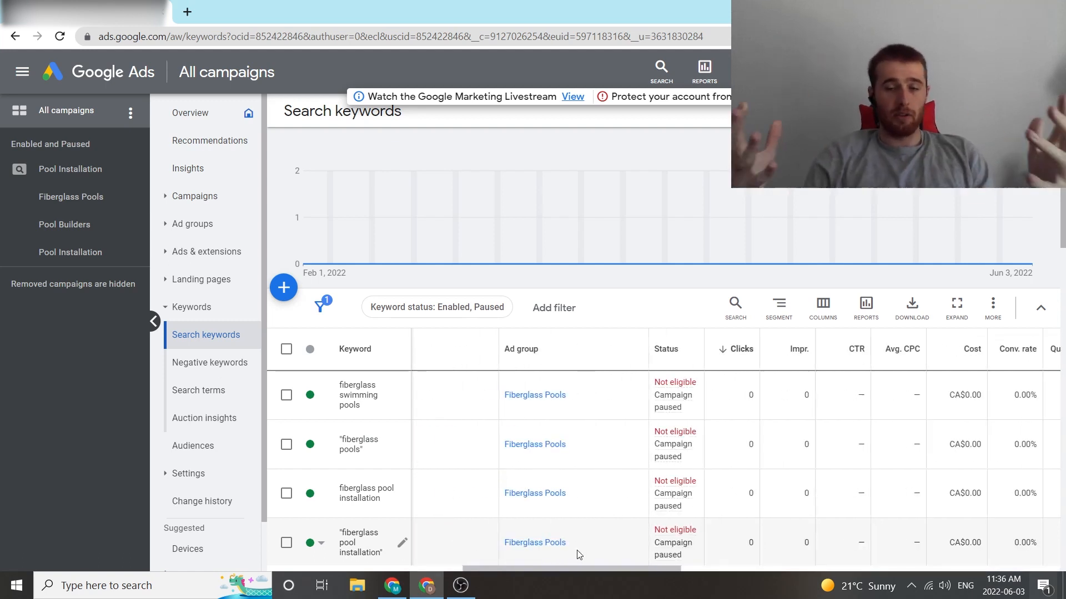
mouse_move(552, 555)
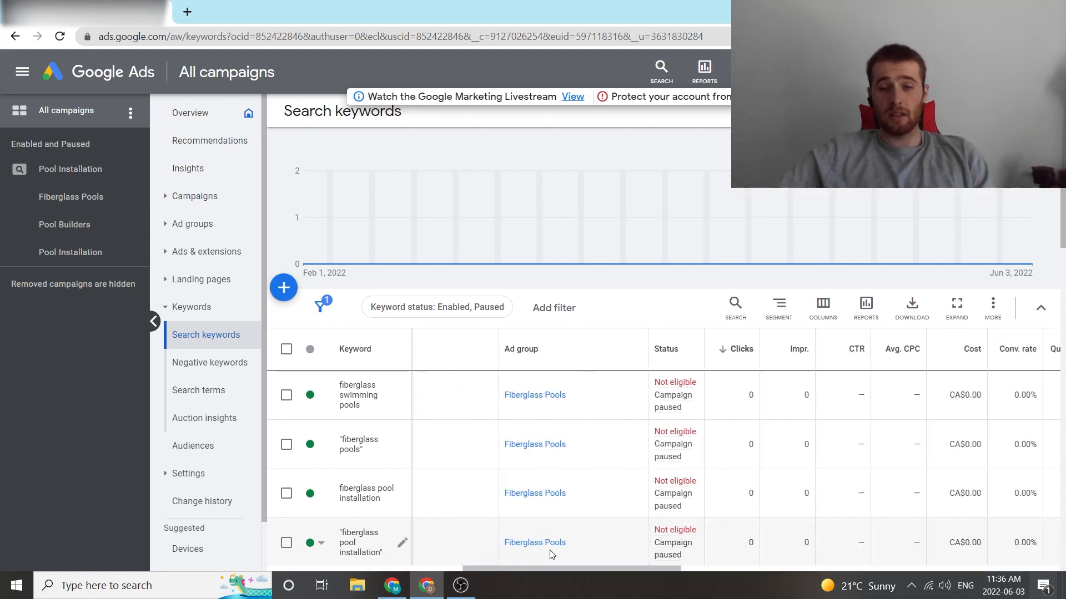
scroll(right, 3)
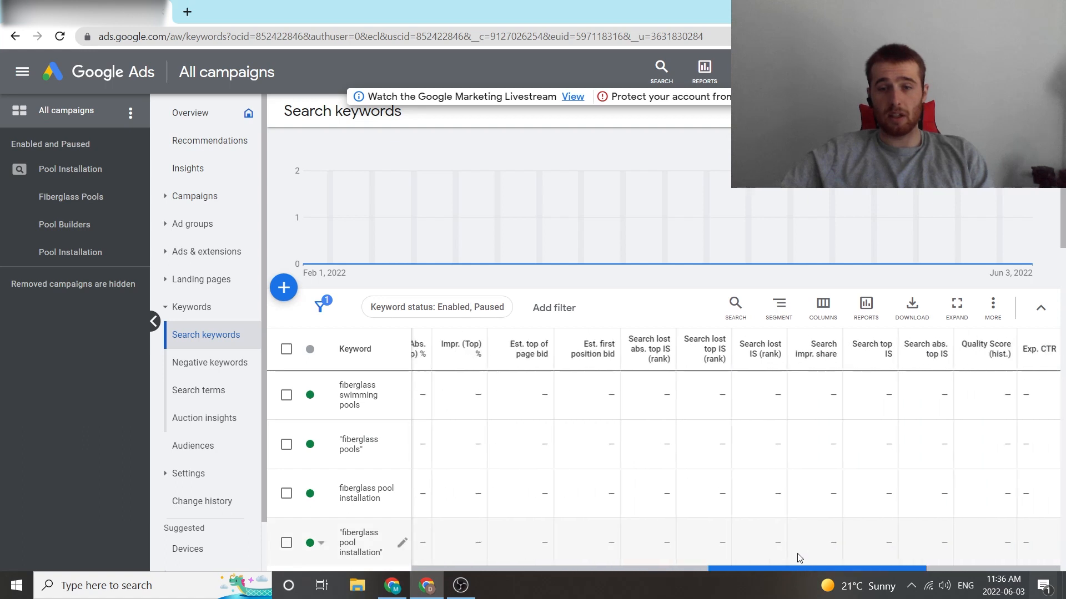
scroll(right, 3)
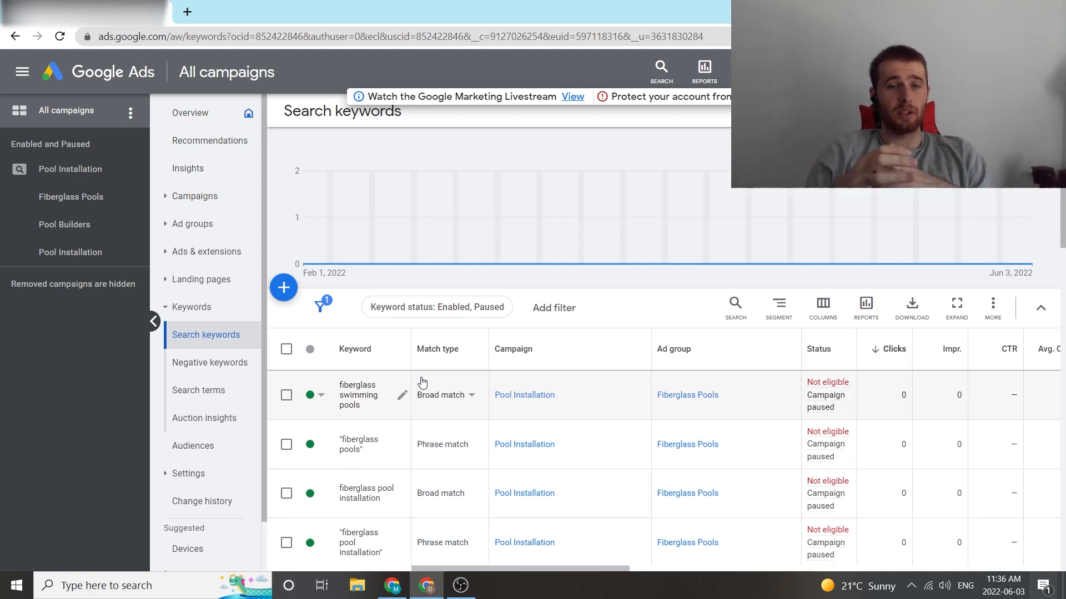
mouse_move(684, 277)
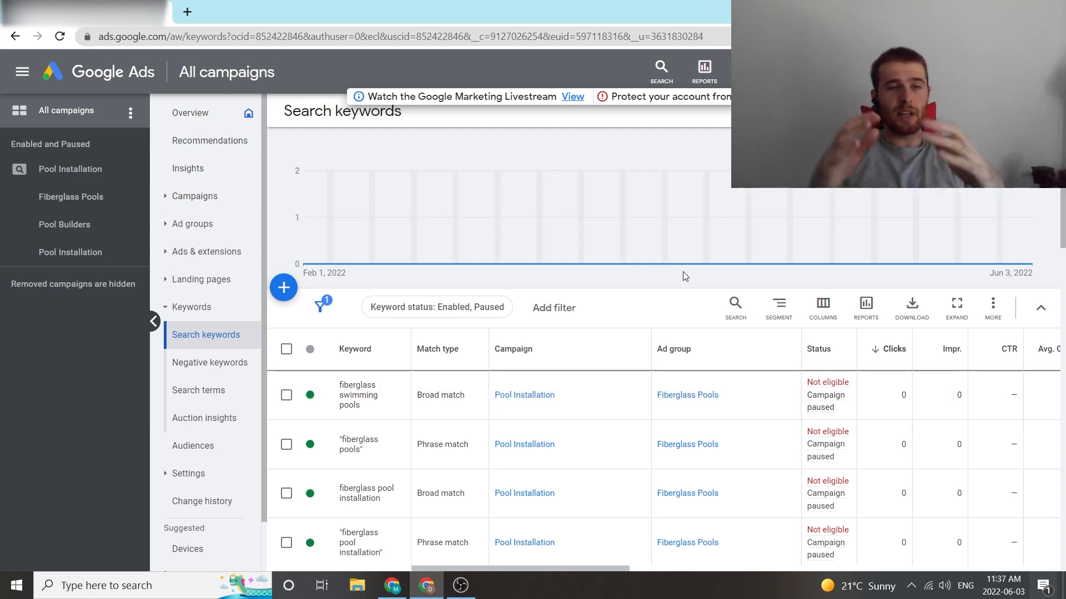